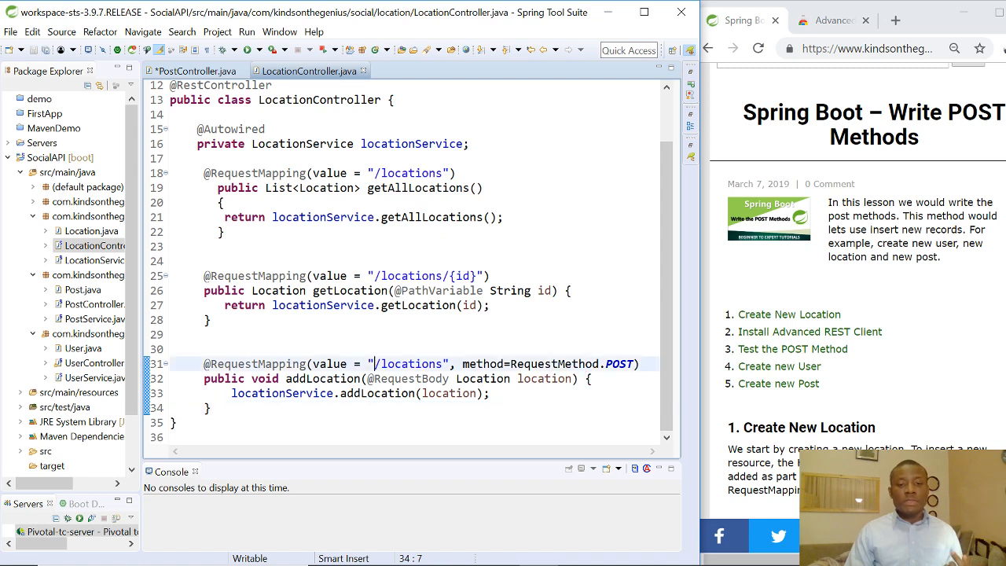
Step: Close all open editors, including PostController and LocationController, answering the PostController save prompt
{"action": "double_click", "coordinate": [408, 363]}
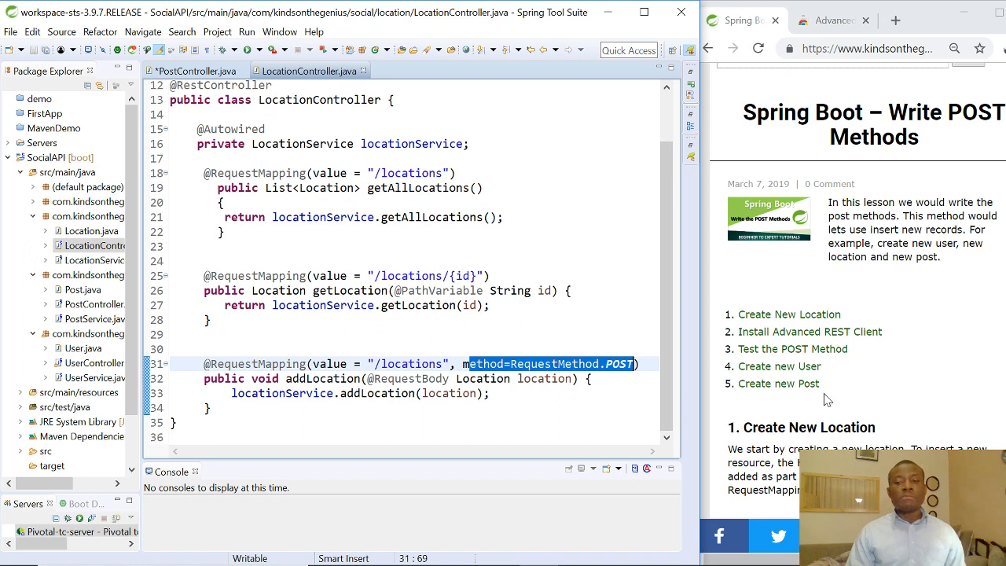
{"action": "mouse_move", "coordinate": [833, 383]}
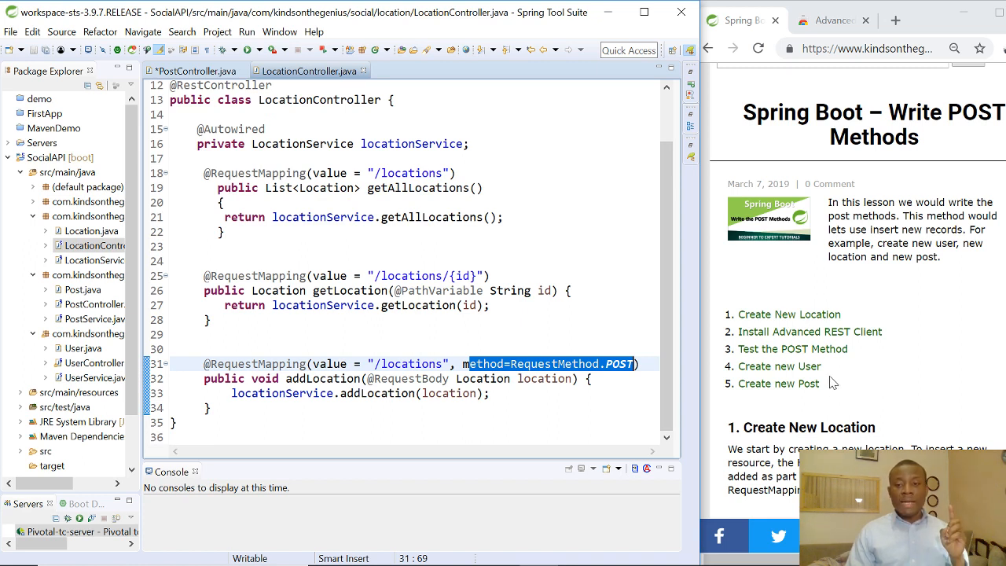
{"action": "mouse_move", "coordinate": [839, 369]}
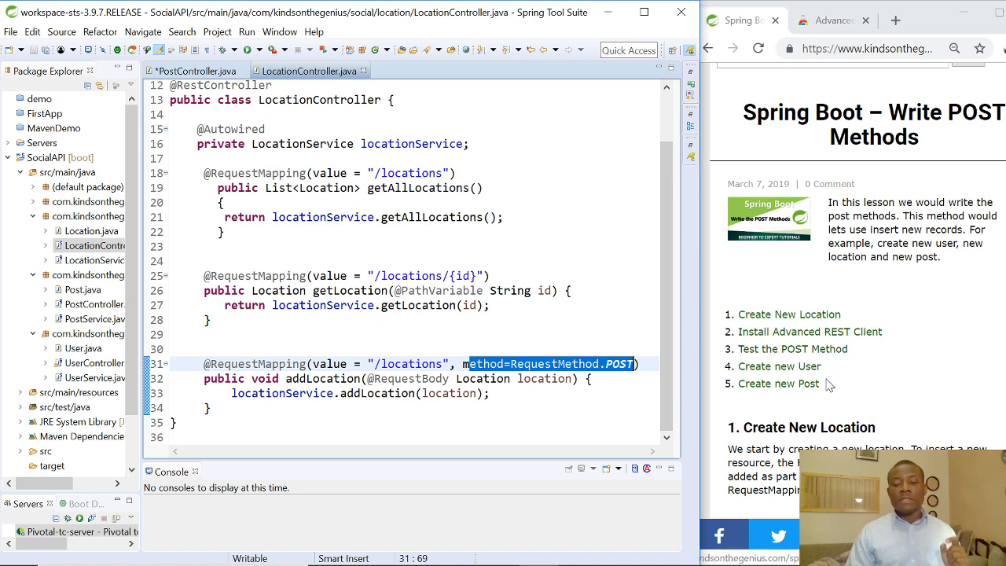
{"action": "mouse_move", "coordinate": [802, 353]}
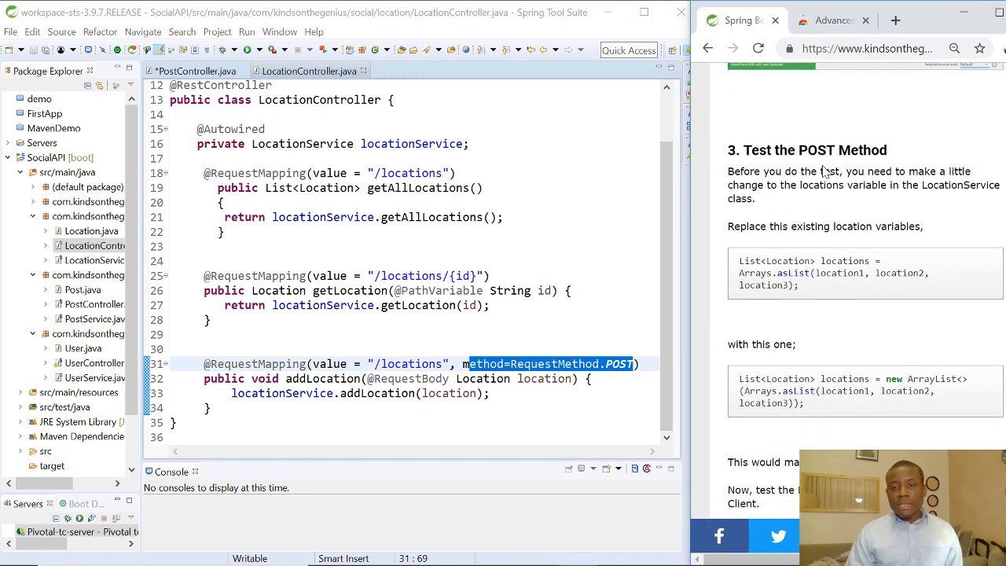
{"action": "scroll", "scroll_direction": "down", "scroll_amount": 3}
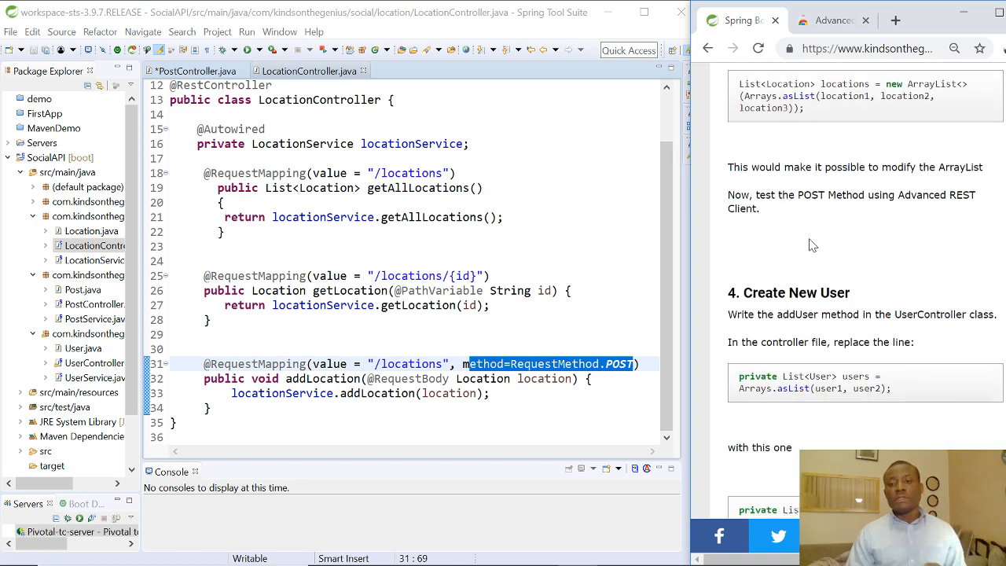
{"action": "scroll", "scroll_direction": "down", "scroll_amount": 3}
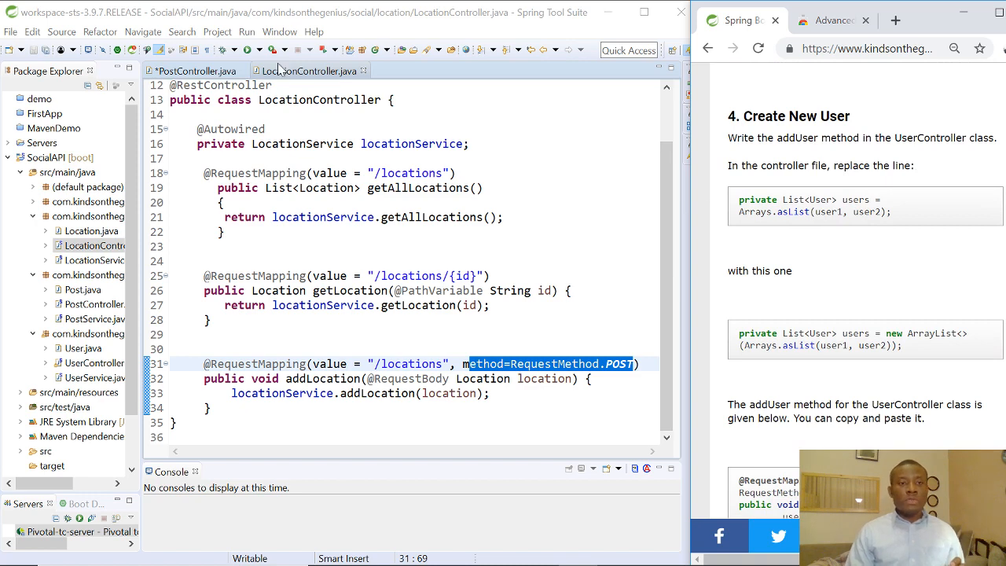
{"action": "key", "text": "ctrl+s"}
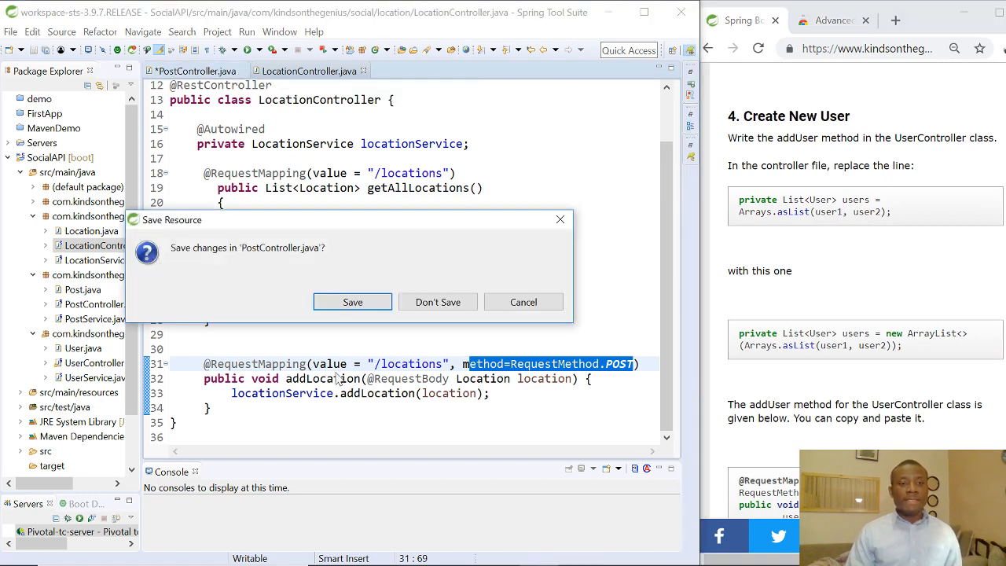
{"action": "left_click", "coordinate": [438, 302]}
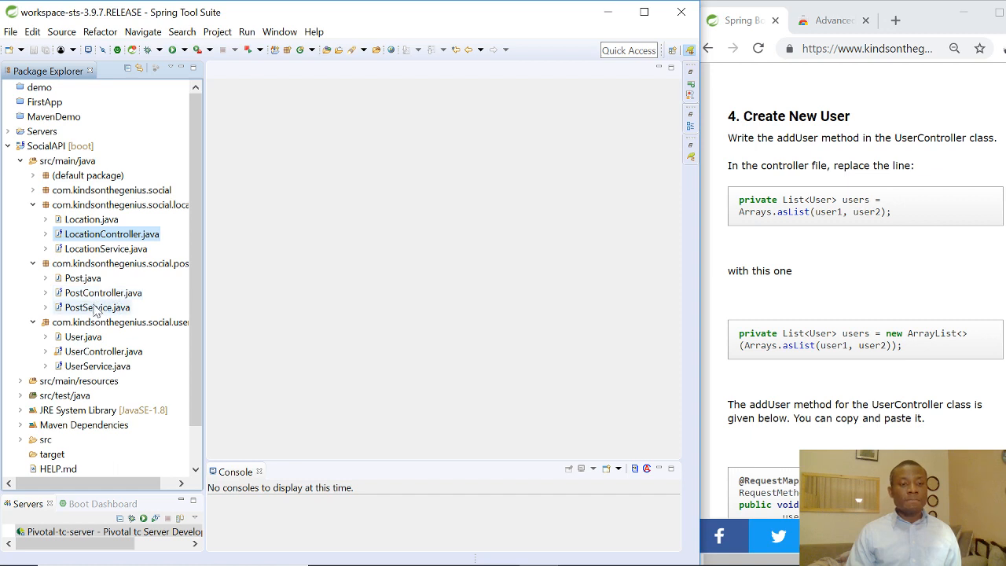
{"action": "mouse_move", "coordinate": [98, 360]}
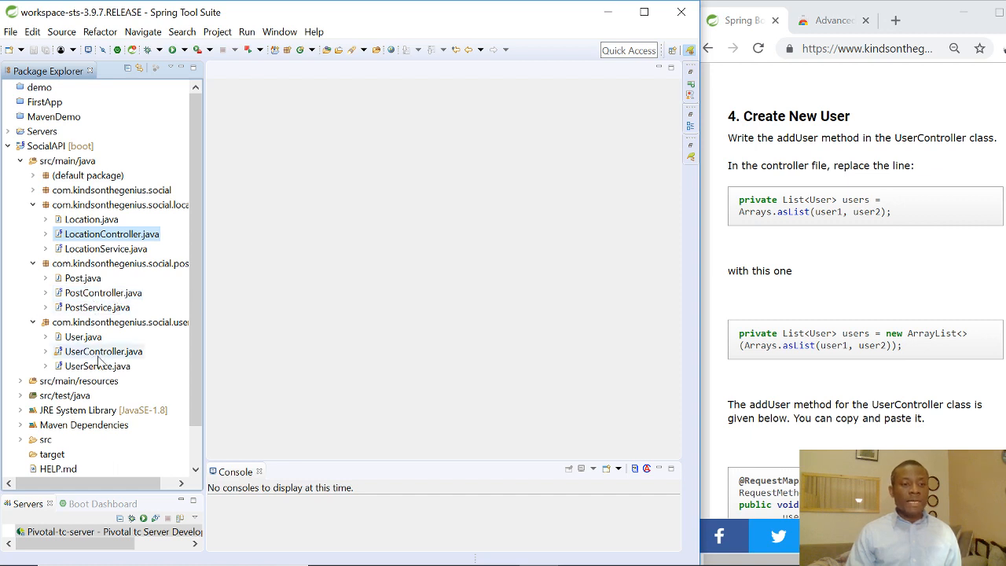
{"action": "mouse_move", "coordinate": [103, 351]}
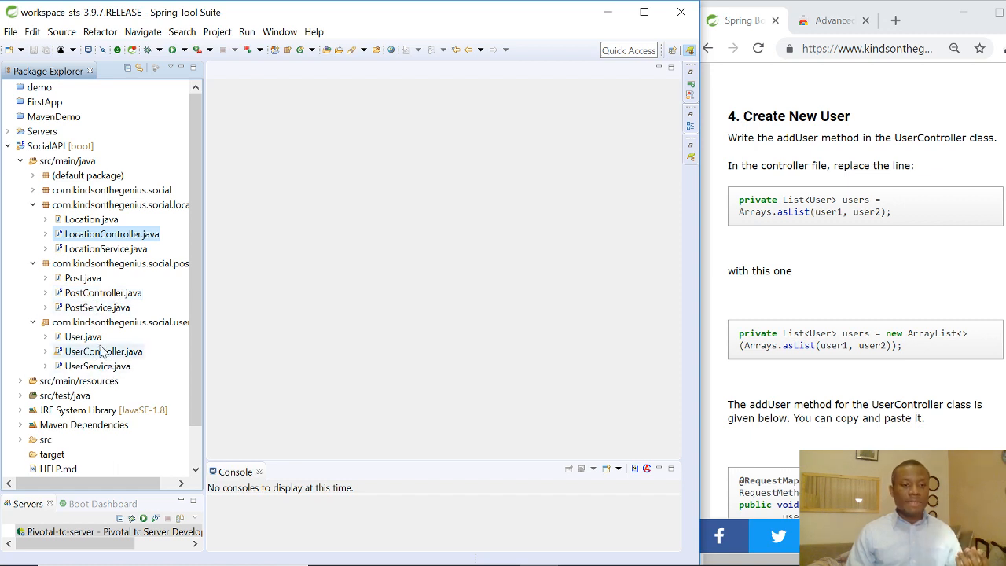
Step: In UserService.java, declare users as new ArrayList<>(Arrays.asList(user1, user2)) and save
{"action": "double_click", "coordinate": [97, 365]}
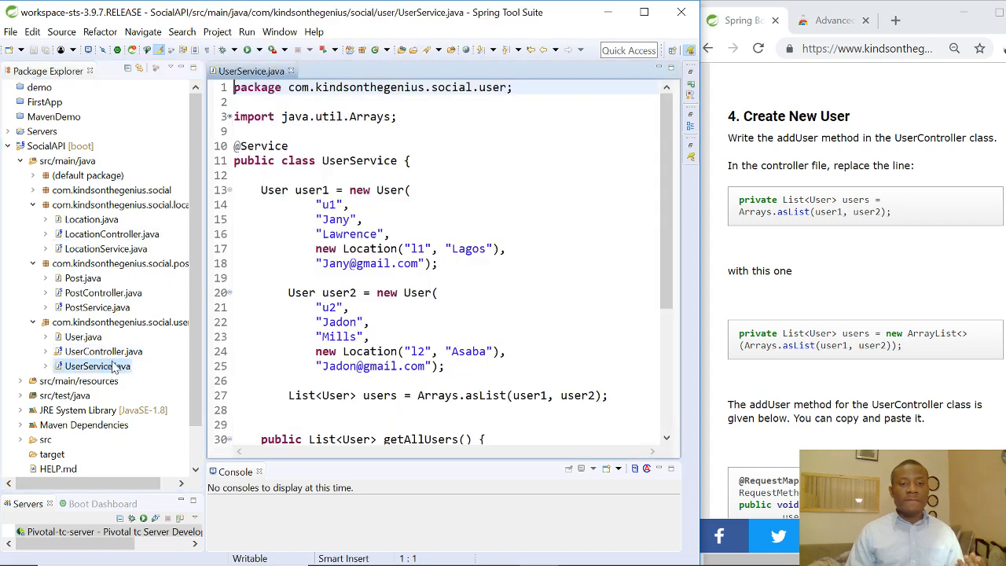
{"action": "scroll", "scroll_direction": "down", "scroll_amount": 3}
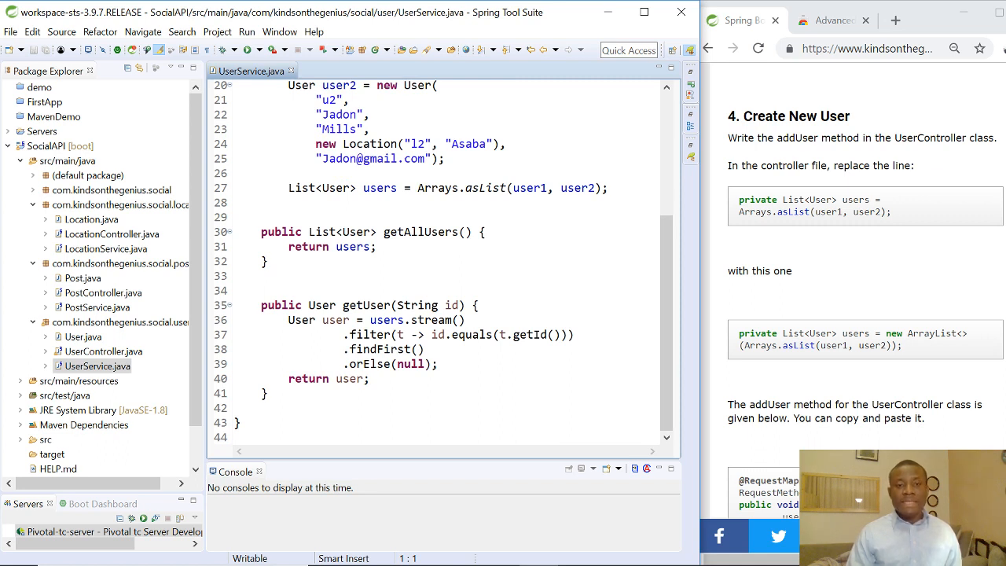
{"action": "double_click", "coordinate": [438, 188]}
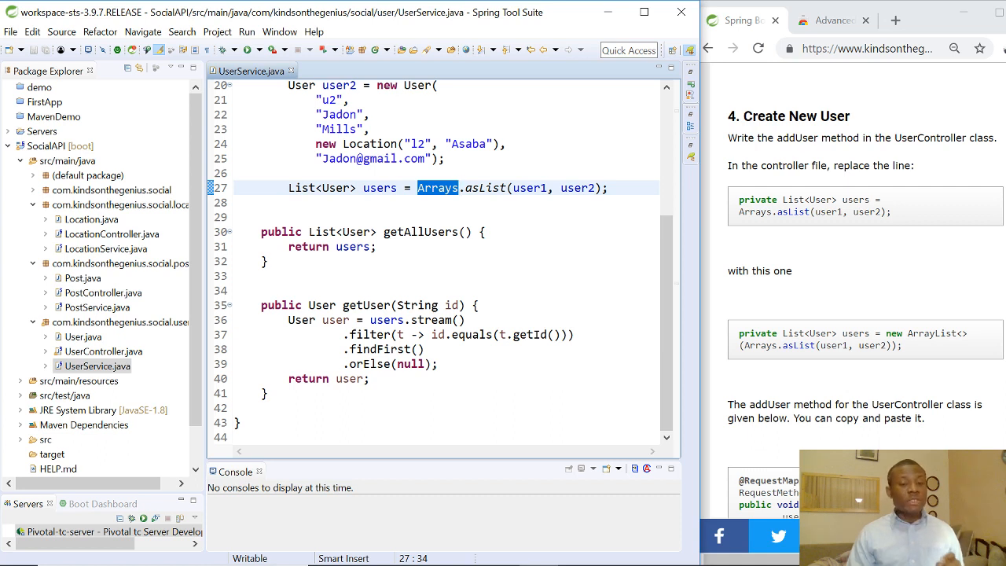
{"action": "mouse_move", "coordinate": [905, 349]}
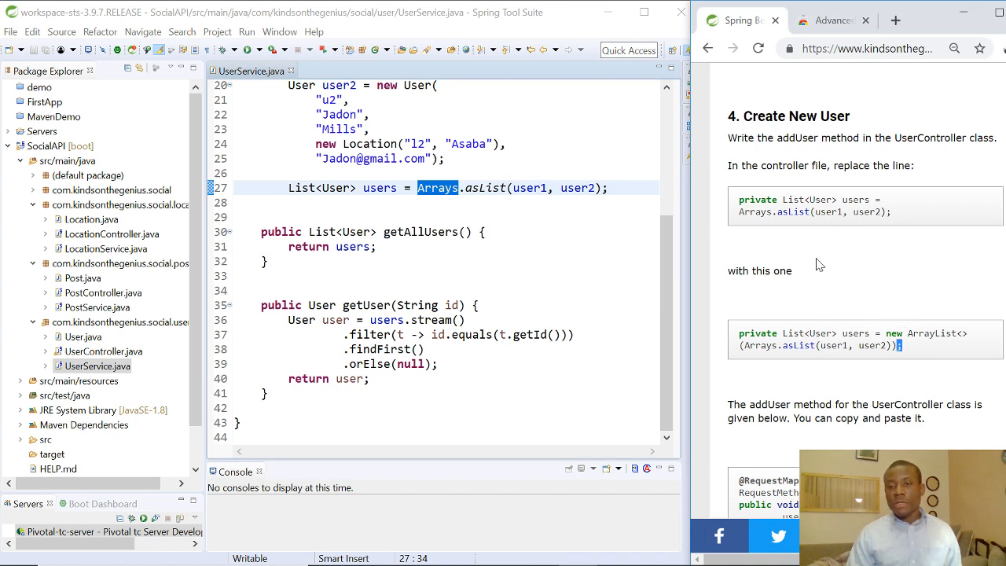
{"action": "mouse_move", "coordinate": [783, 256]}
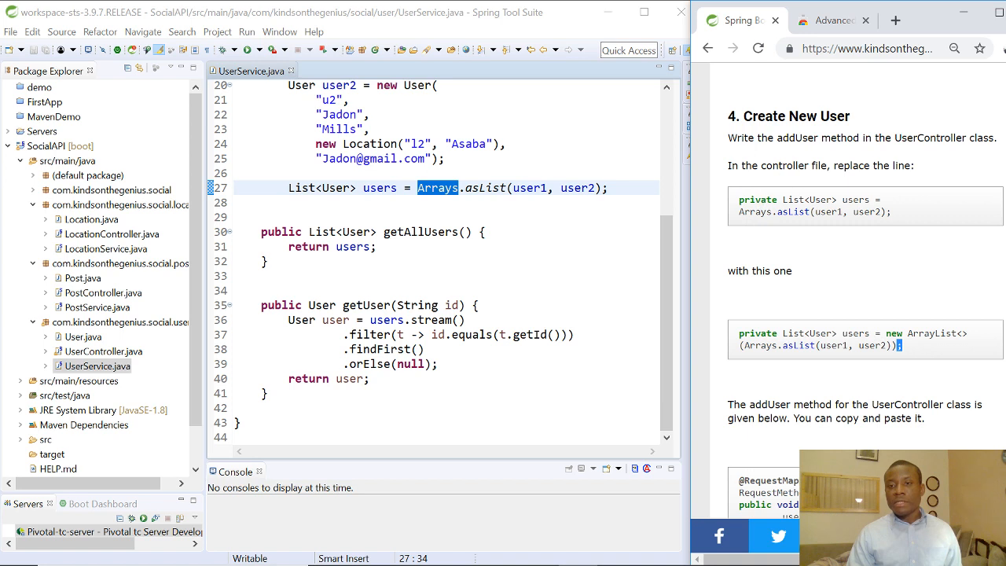
{"action": "mouse_move", "coordinate": [719, 352]}
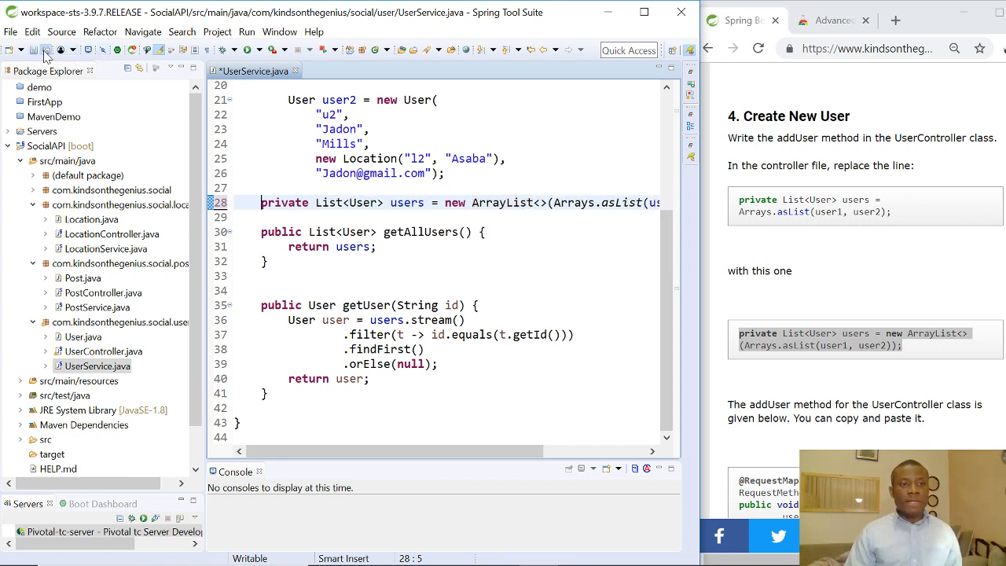
{"action": "key", "text": "ctrl+s"}
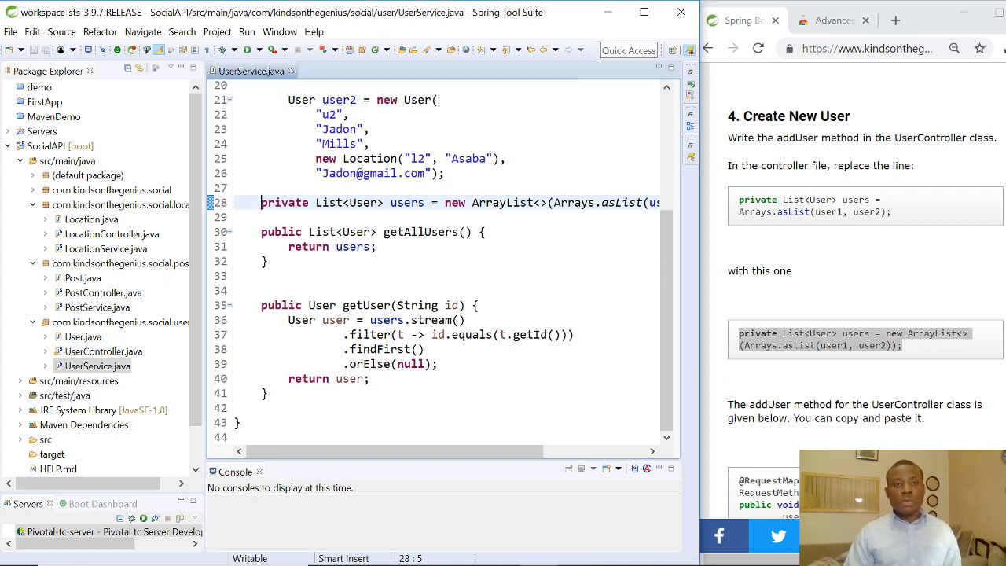
{"action": "mouse_move", "coordinate": [837, 288]}
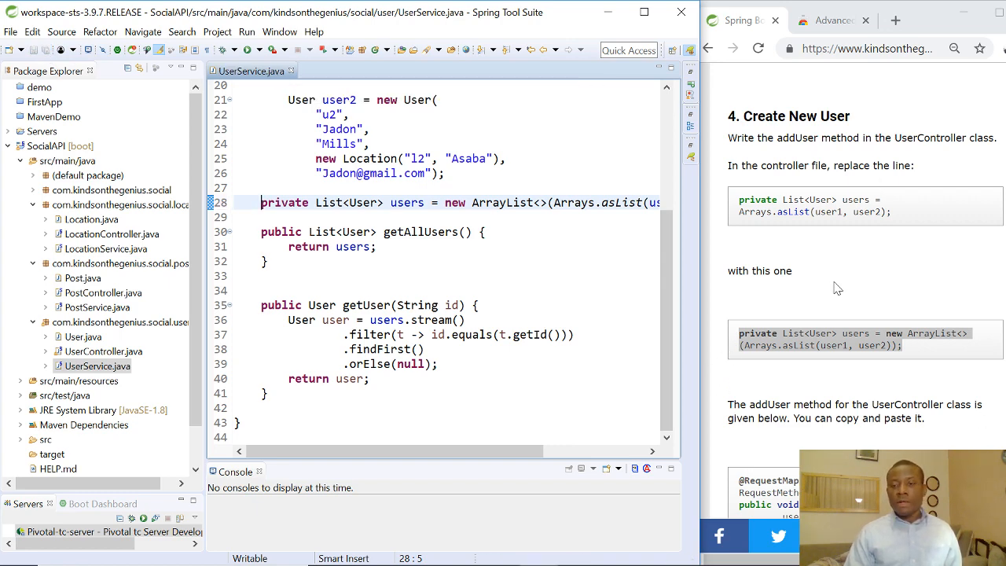
{"action": "scroll", "scroll_direction": "down", "scroll_amount": 3}
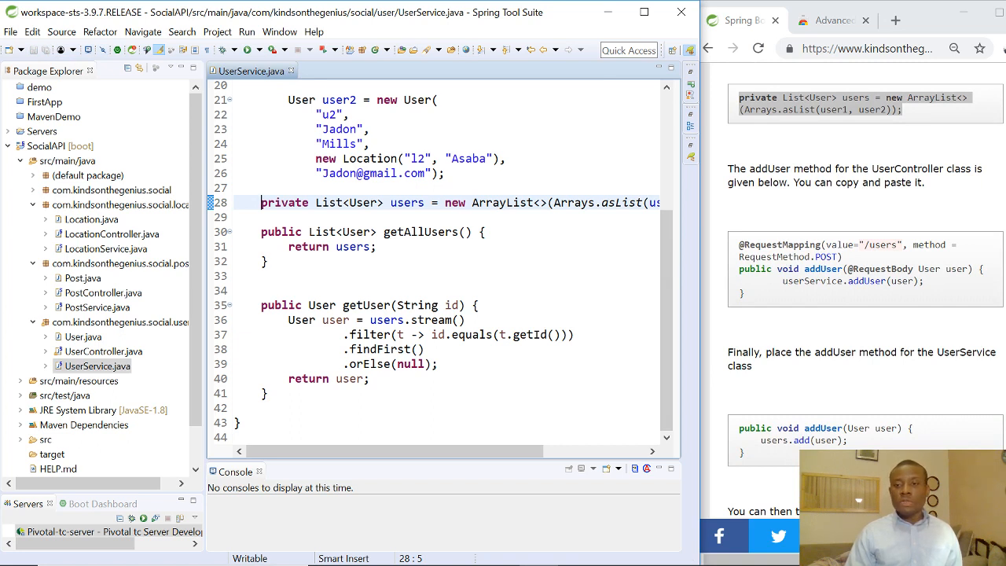
{"action": "left_click", "coordinate": [103, 351]}
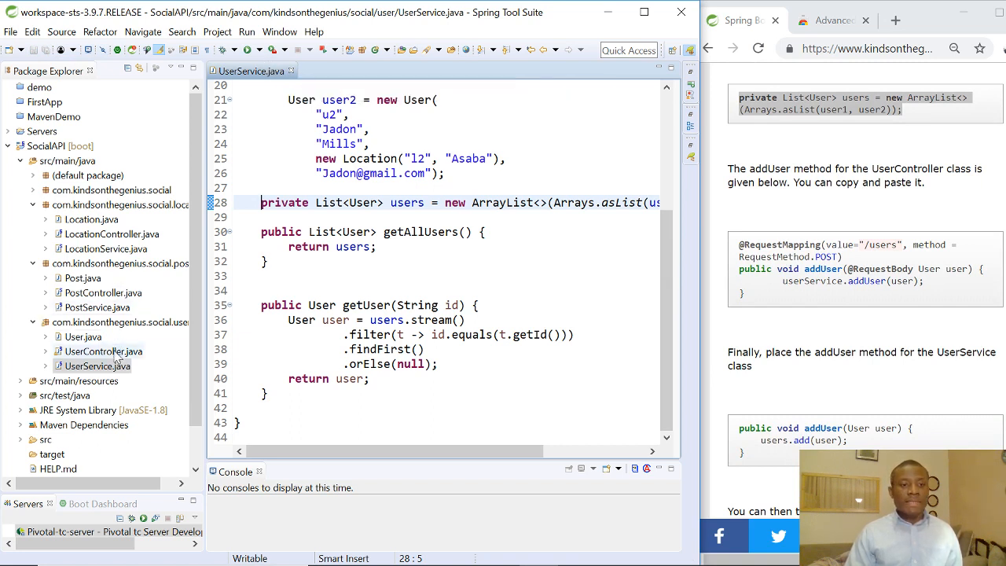
Step: Start a public void addUser(User user) method after getUser in UserController.java
{"action": "left_click", "coordinate": [103, 351]}
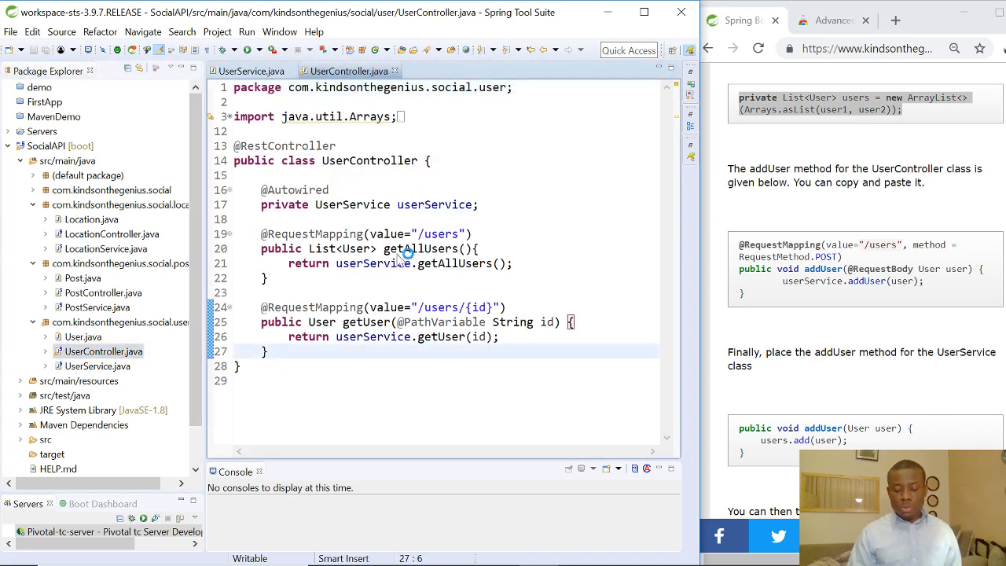
{"action": "key", "text": "enter"}
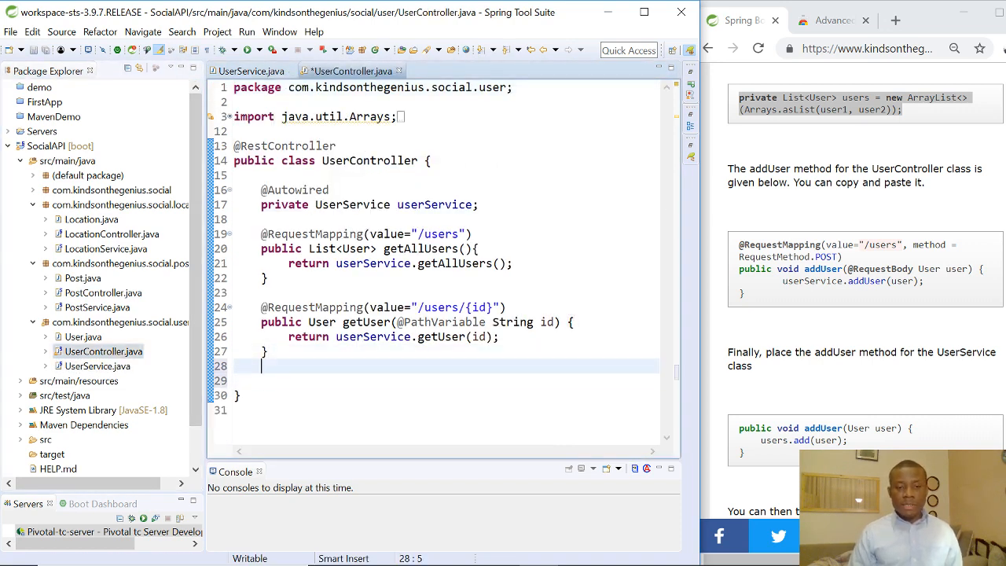
{"action": "key", "text": "Return"}
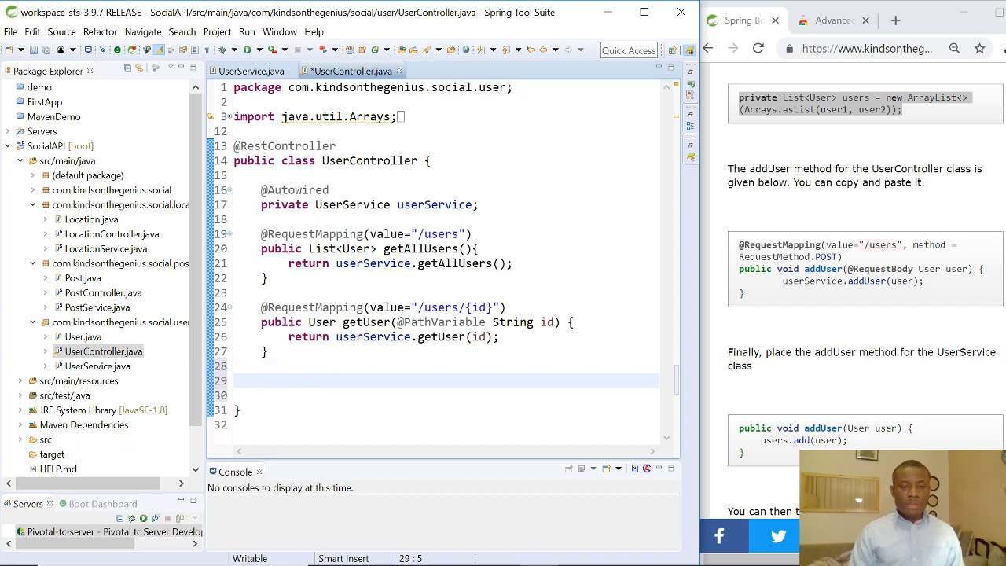
{"action": "type", "text": "publc"}
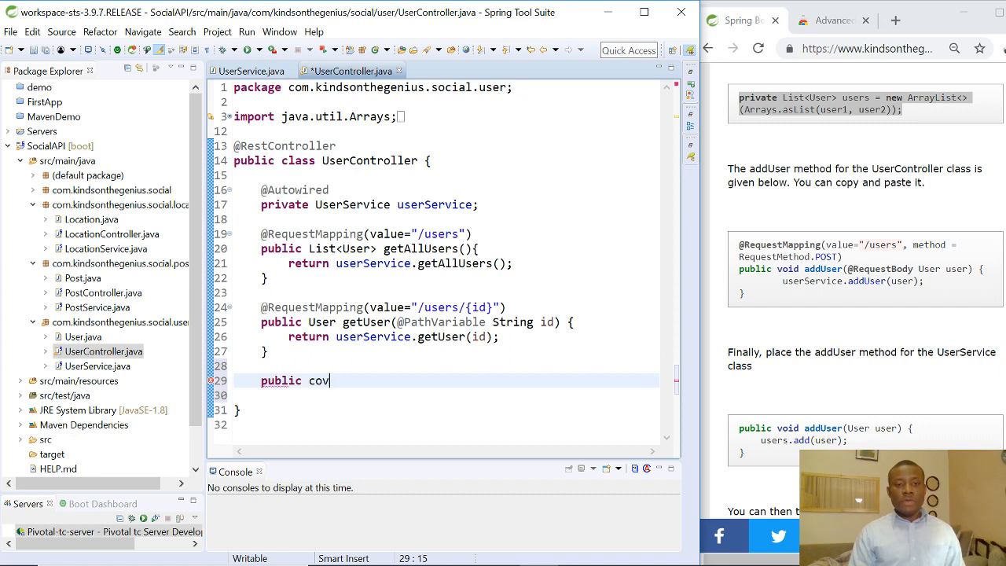
{"action": "type", "text": "void"}
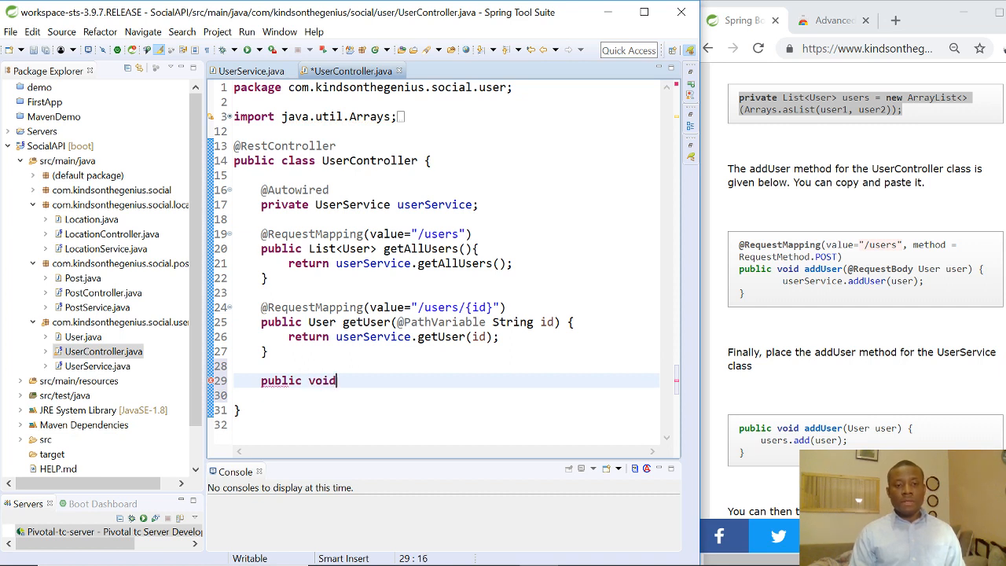
{"action": "type", "text": "addUser"}
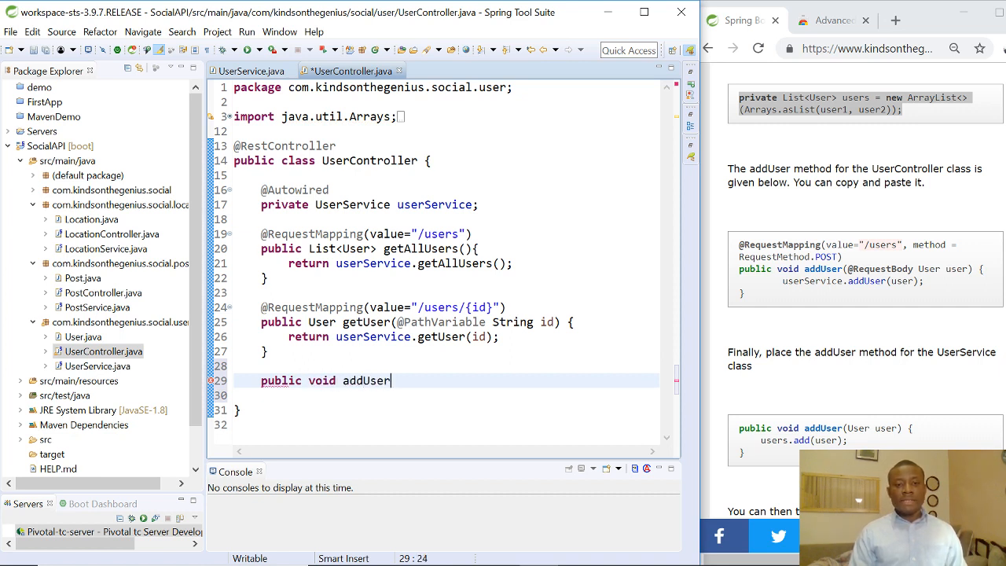
{"action": "type", "text": "()"}
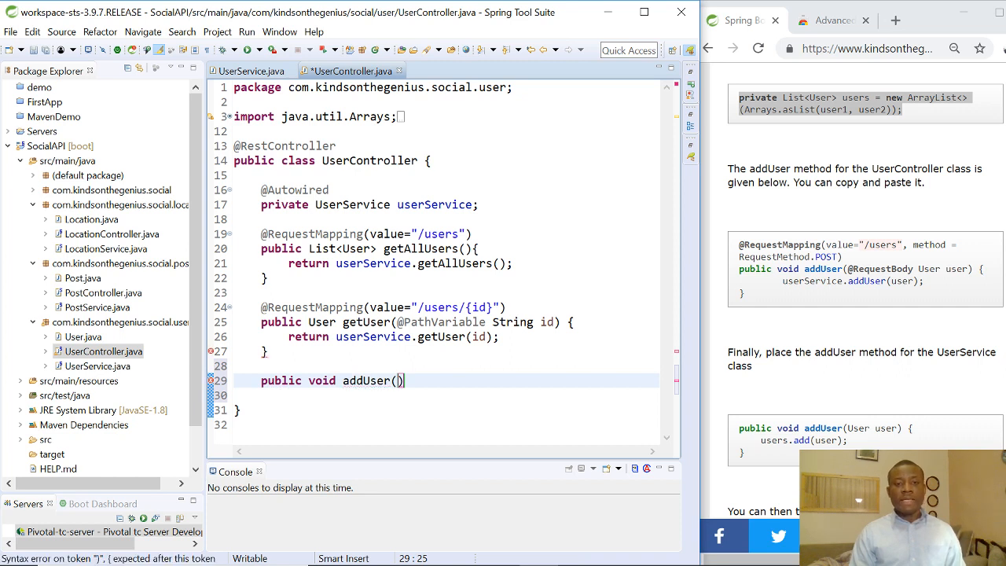
{"action": "type", "text": "Usder user"}
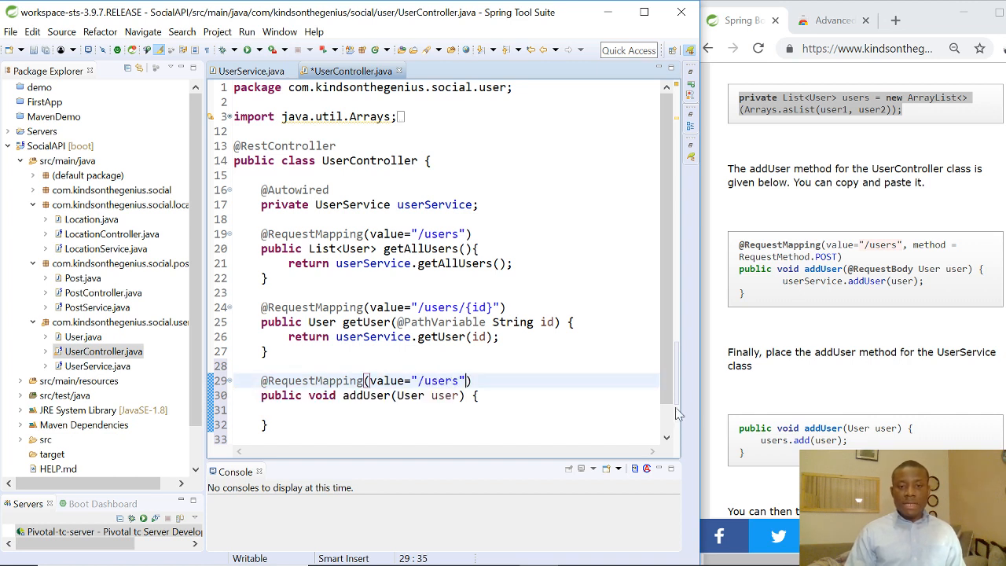
Step: Map addUser to POST /users and have its body call userService.addUser(user)
{"action": "type", "text": ", method ="}
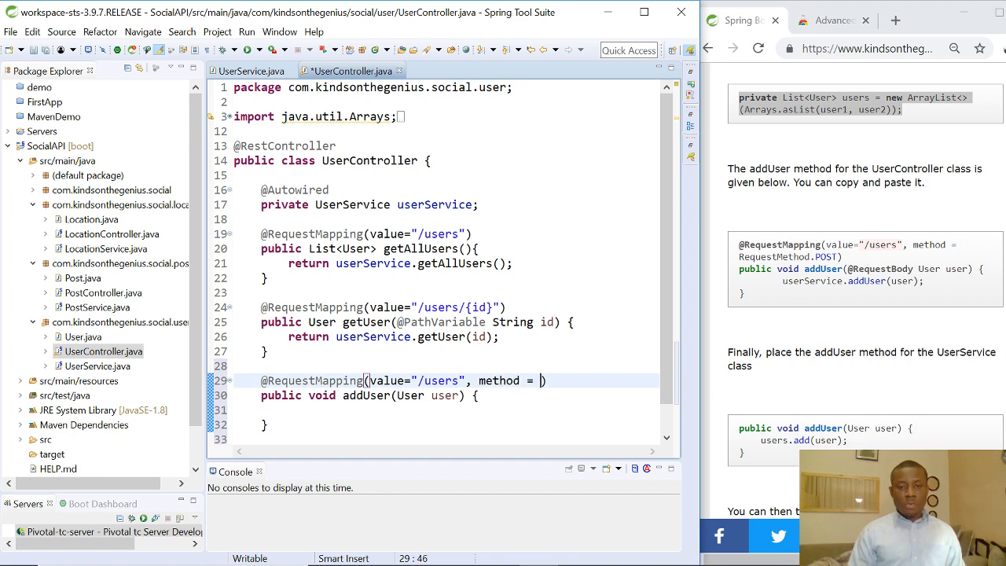
{"action": "type", "text": "RequestMethod"}
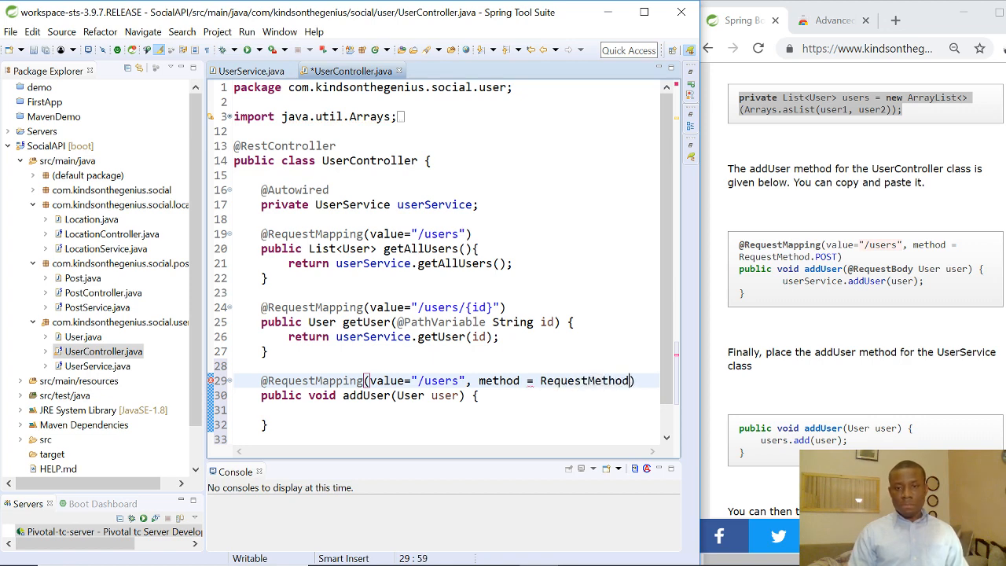
{"action": "type", "text": "po"}
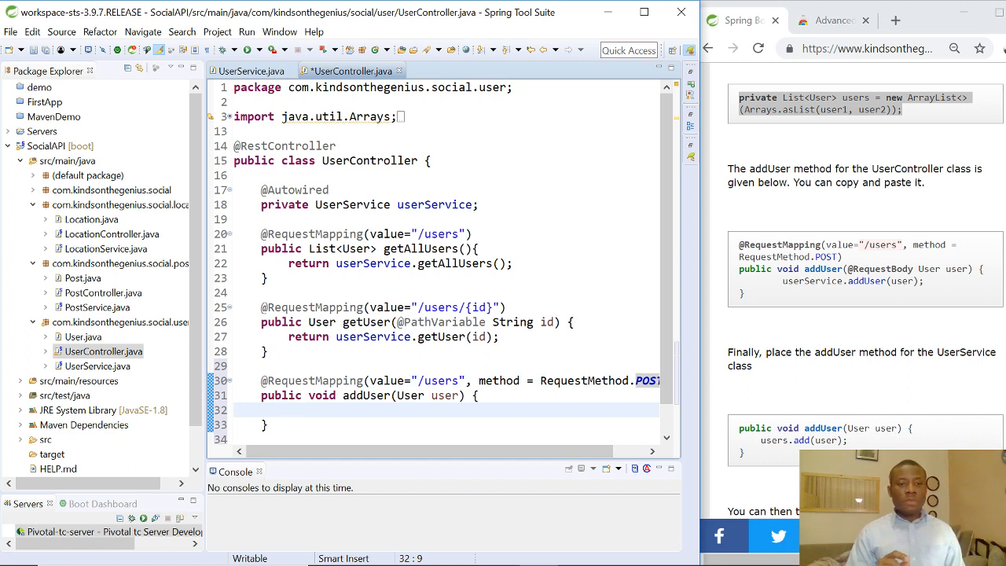
{"action": "left_click", "coordinate": [289, 410]}
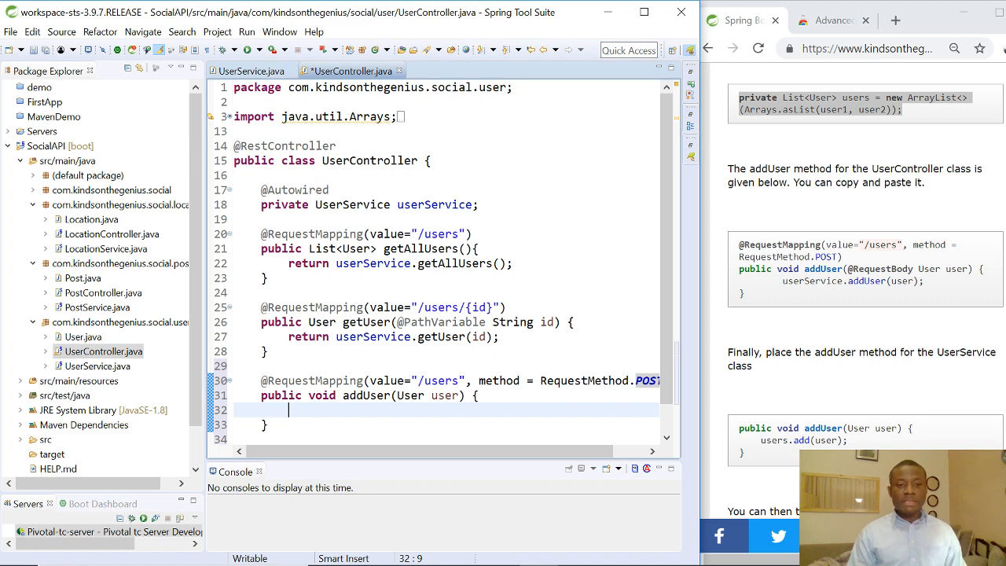
{"action": "type", "text": "userSE"}
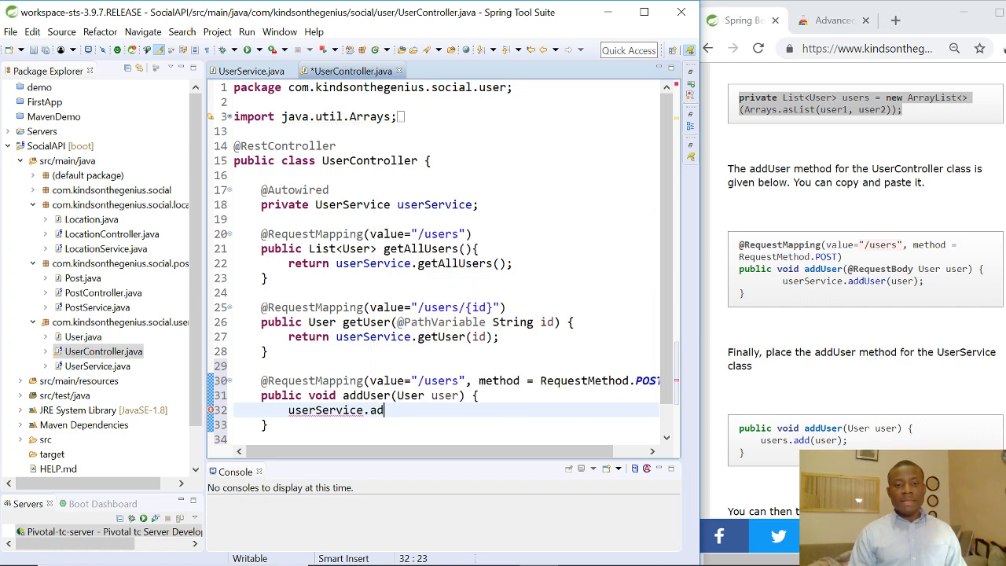
{"action": "type", "text": "dUser()"}
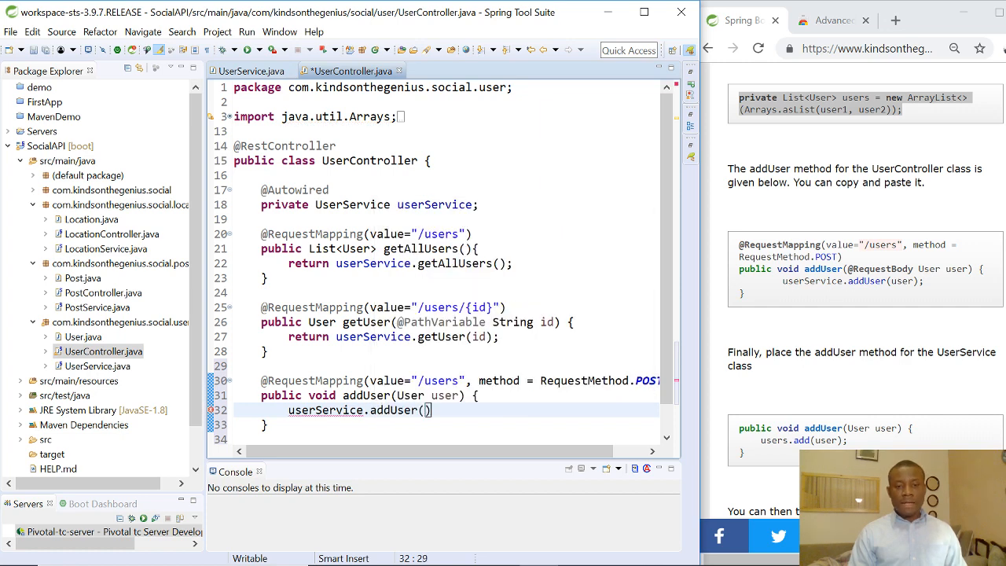
{"action": "type", "text": "user"}
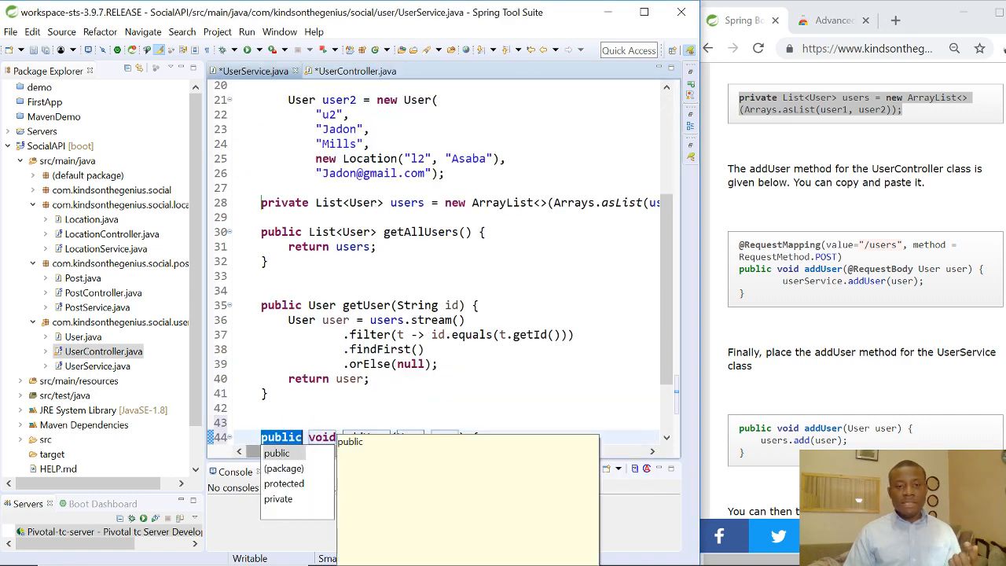
Step: Accept the addUser stub in UserService and replace its TODO with users.add(user);
{"action": "left_click", "coordinate": [276, 452]}
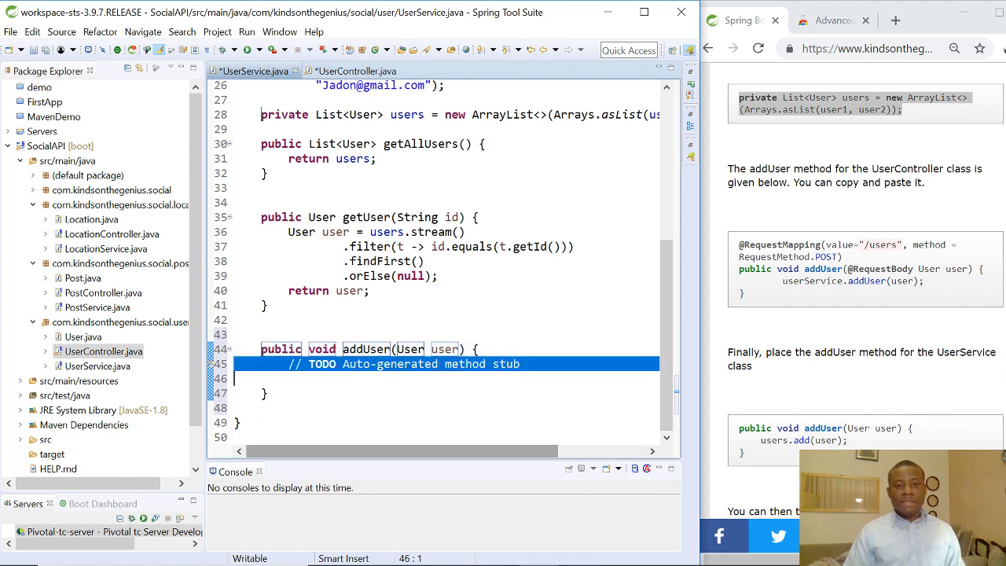
{"action": "key", "text": "Delete"}
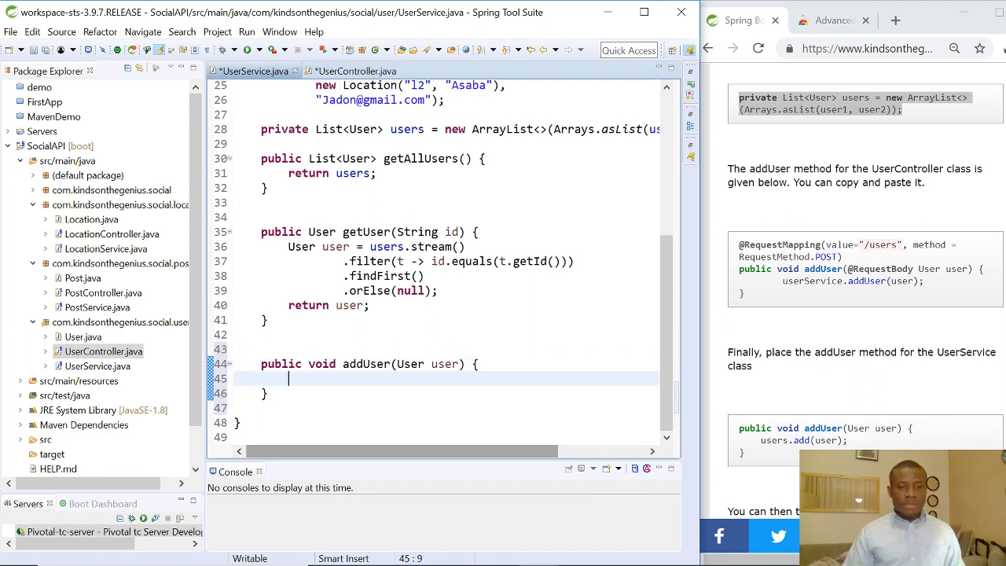
{"action": "type", "text": "users.add(user"}
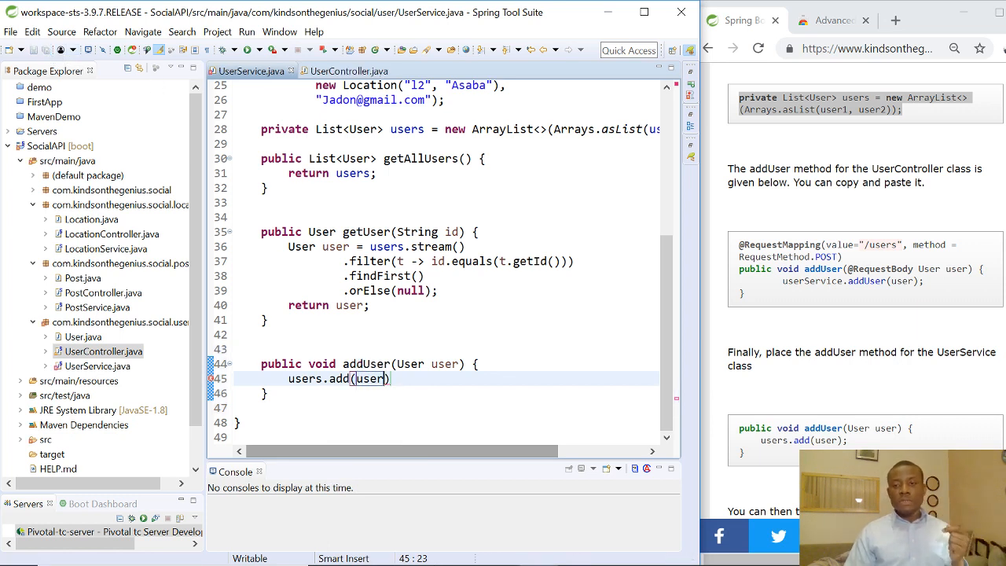
{"action": "scroll", "scroll_direction": "down", "scroll_amount": 3}
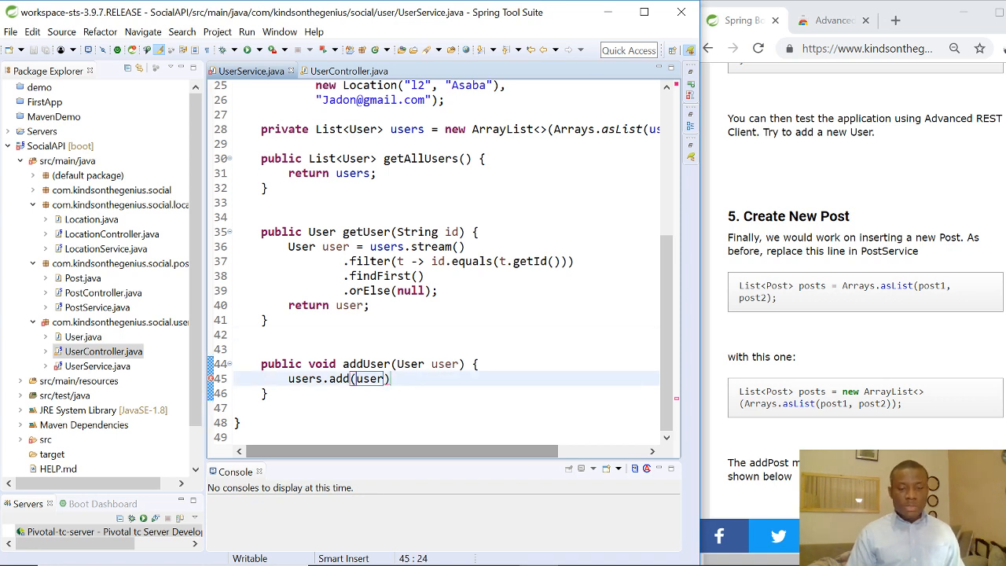
{"action": "type", "text": ";"}
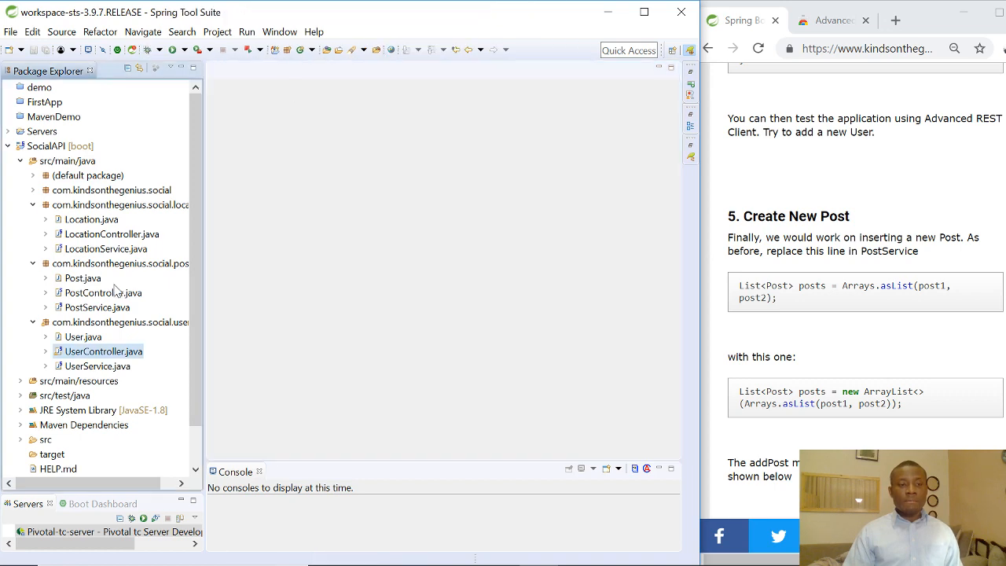
{"action": "mouse_move", "coordinate": [141, 423]}
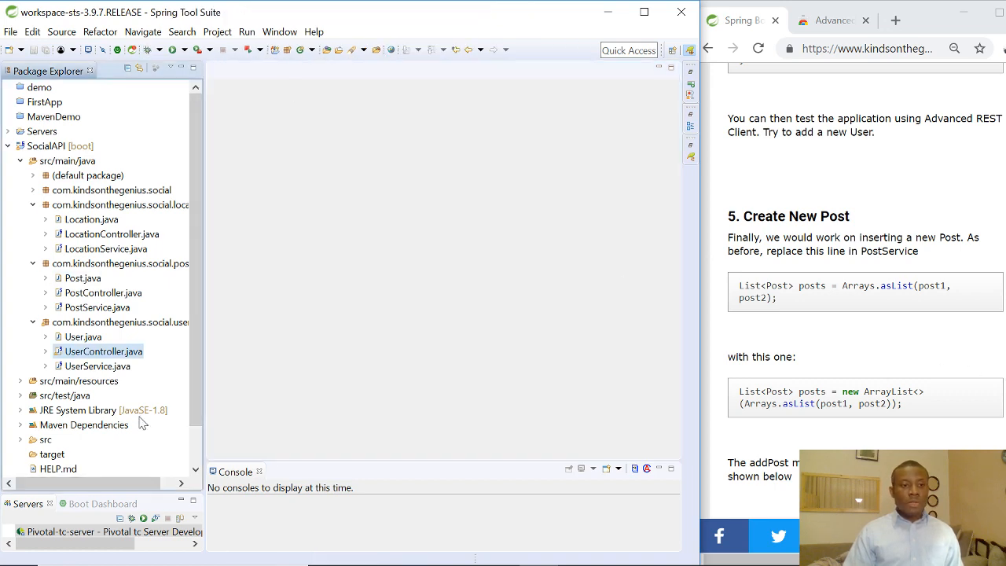
{"action": "mouse_move", "coordinate": [112, 234]}
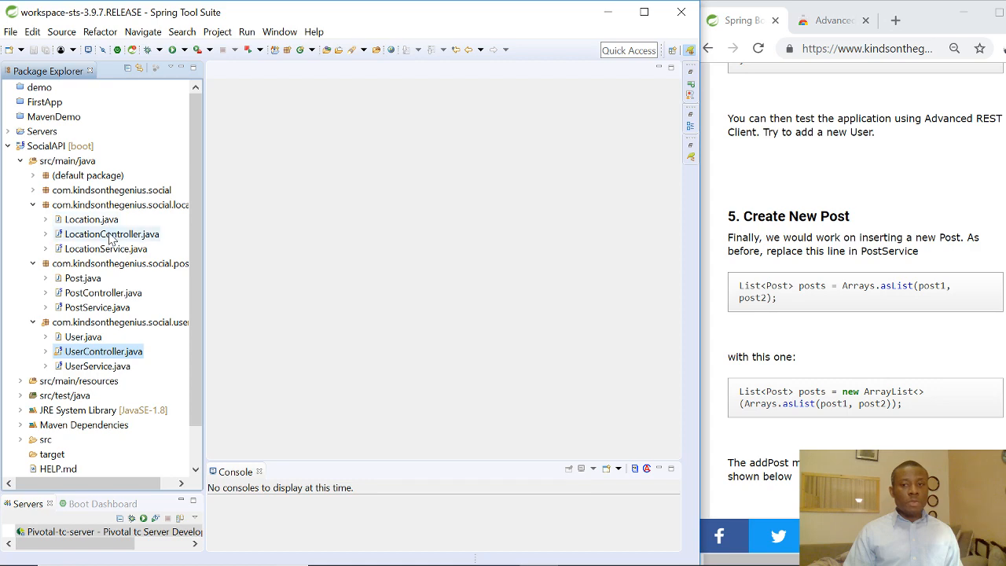
{"action": "mouse_move", "coordinate": [92, 307]}
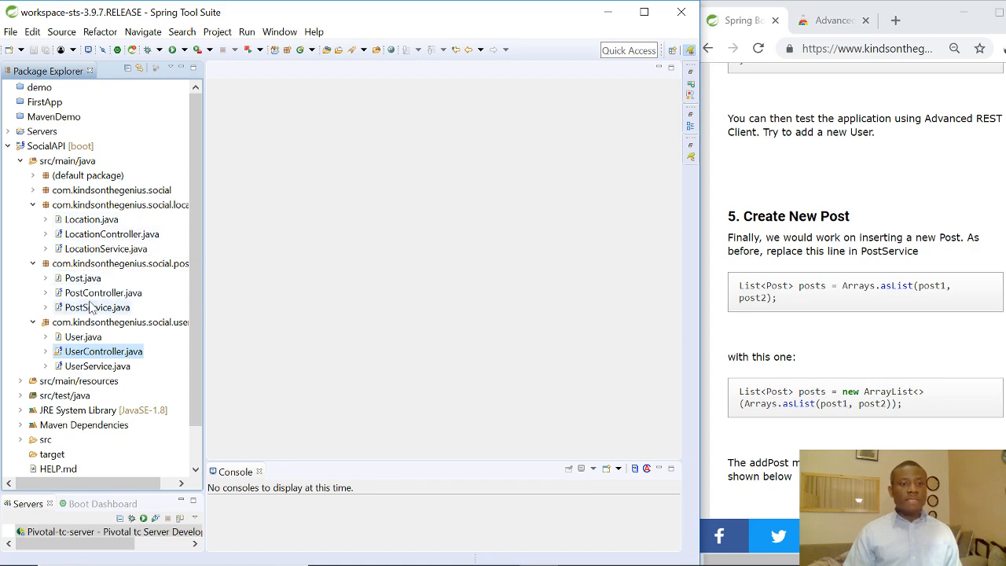
Step: Declare posts as new ArrayList<>(Arrays.asList(post1, post2)) in PostService, import ArrayList, and save
{"action": "double_click", "coordinate": [97, 307]}
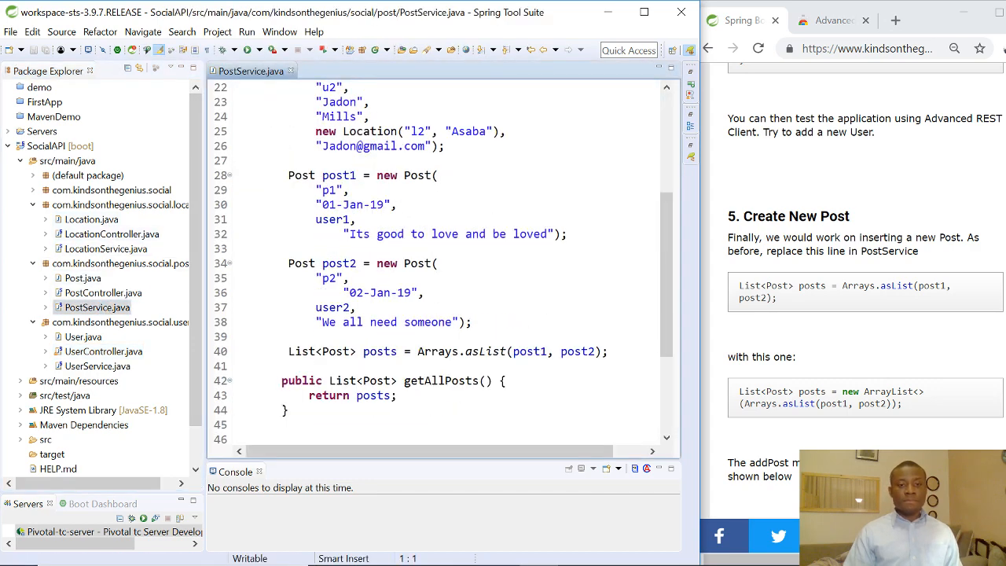
{"action": "double_click", "coordinate": [437, 352]}
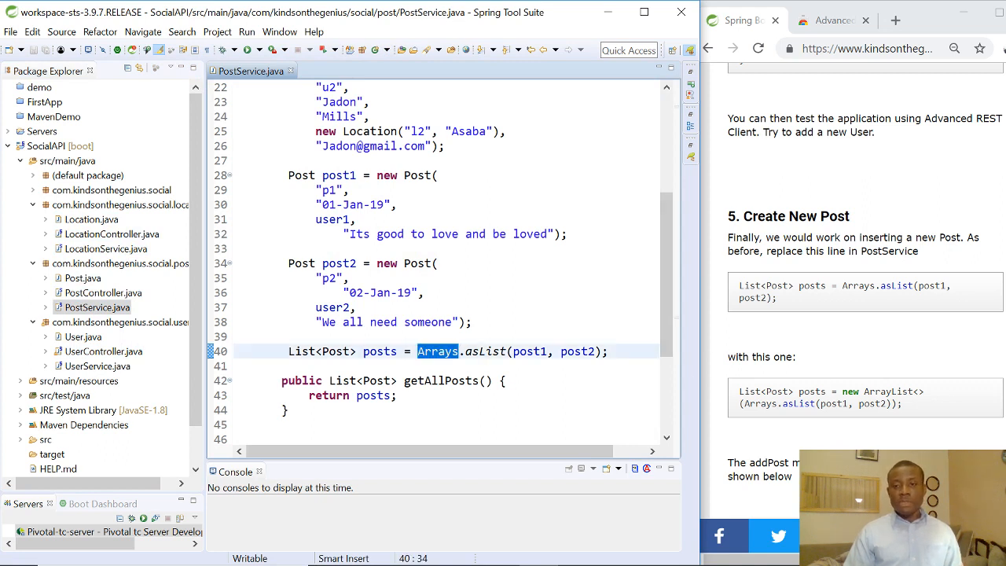
{"action": "right_click", "coordinate": [833, 393]}
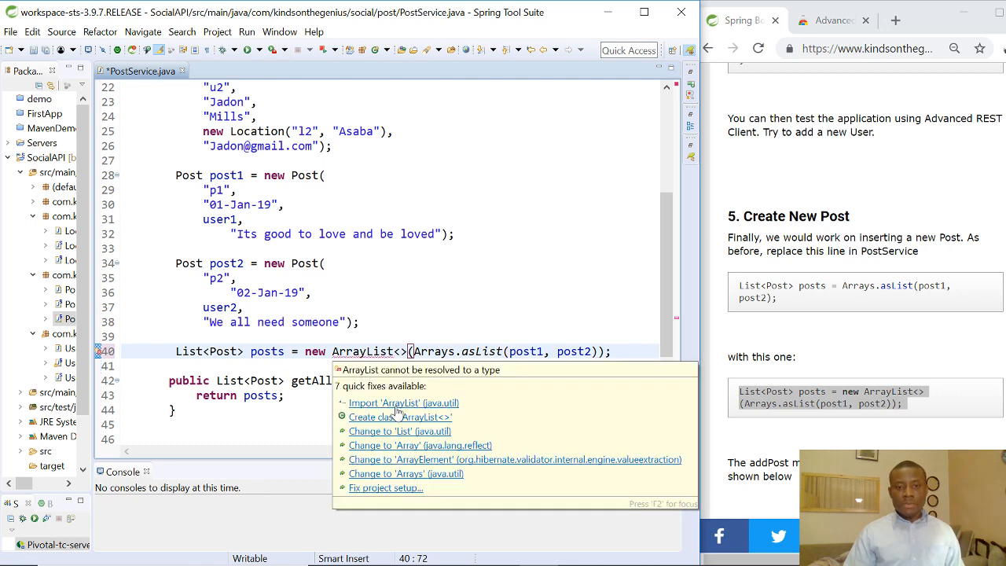
{"action": "left_click", "coordinate": [403, 402]}
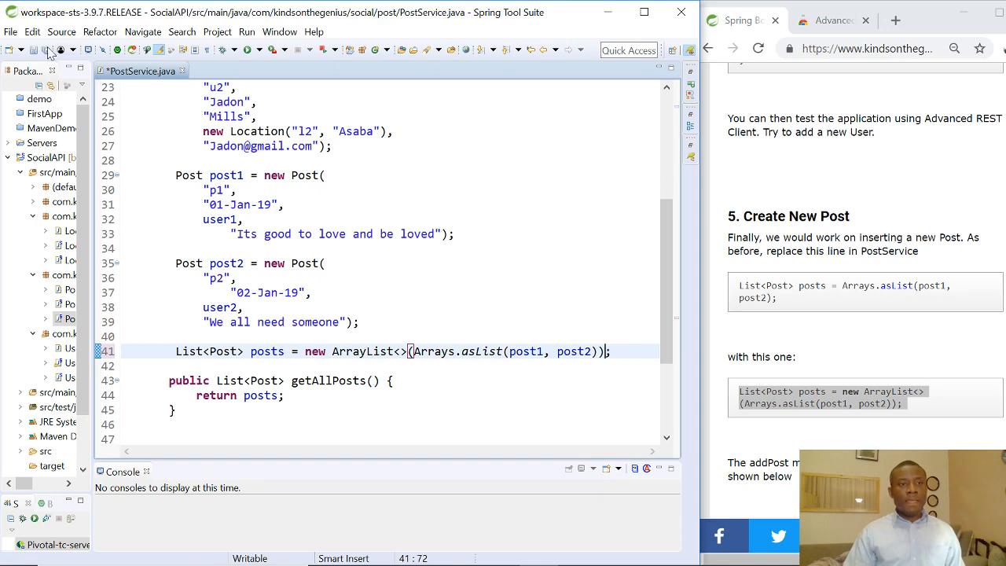
{"action": "key", "text": "ctrl+s"}
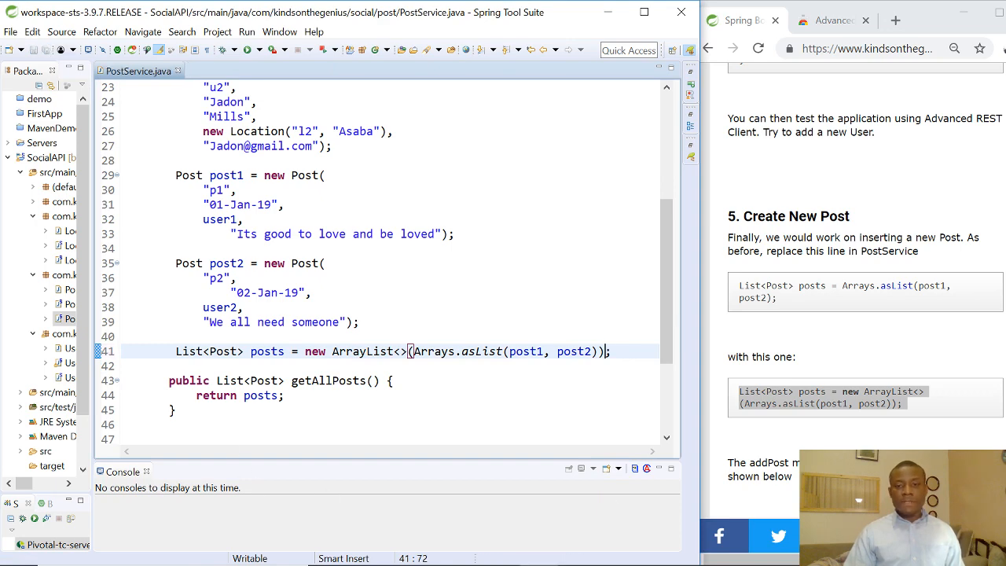
{"action": "scroll", "scroll_direction": "down", "scroll_amount": 3}
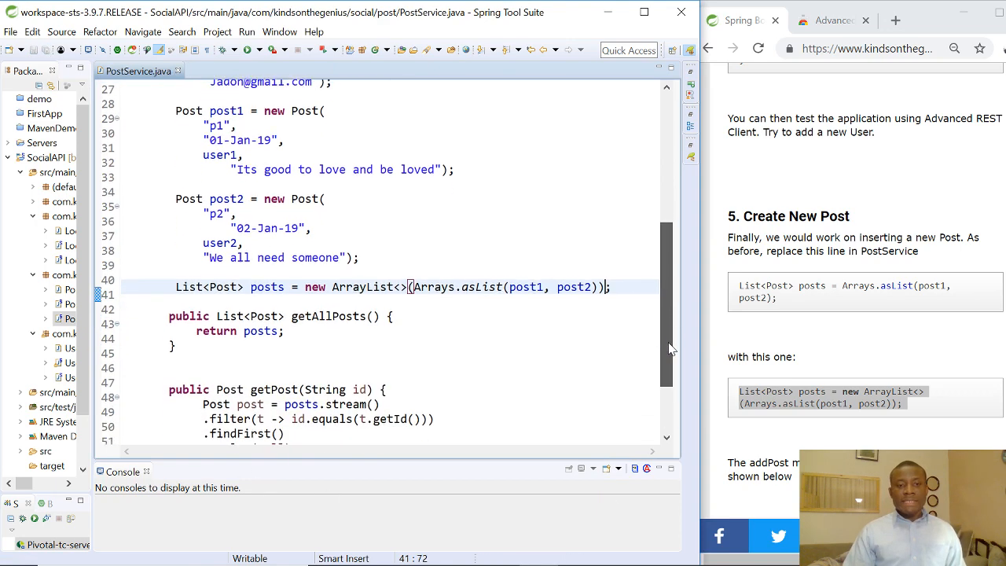
{"action": "scroll", "scroll_direction": "up", "scroll_amount": 3}
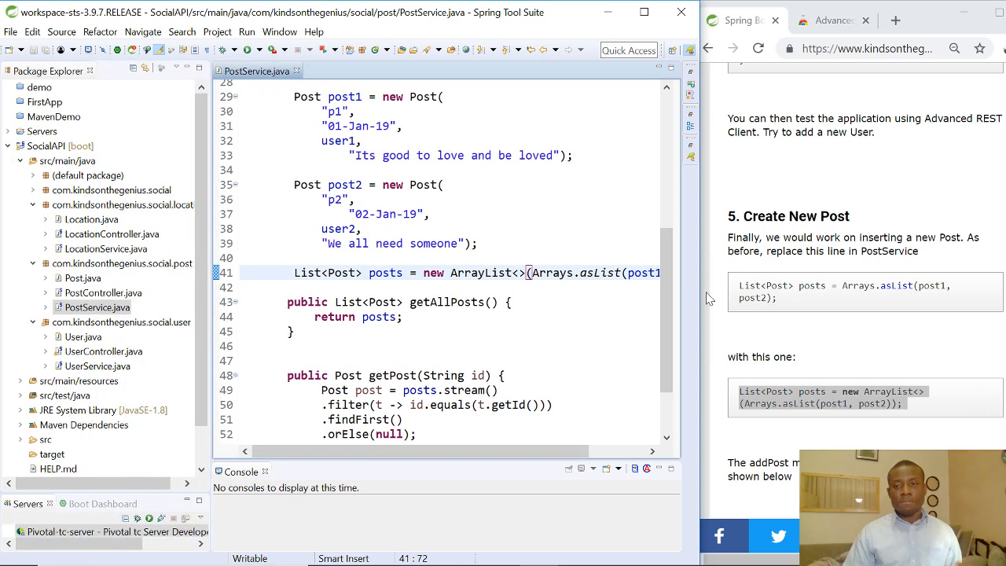
{"action": "scroll", "scroll_direction": "down", "scroll_amount": 3}
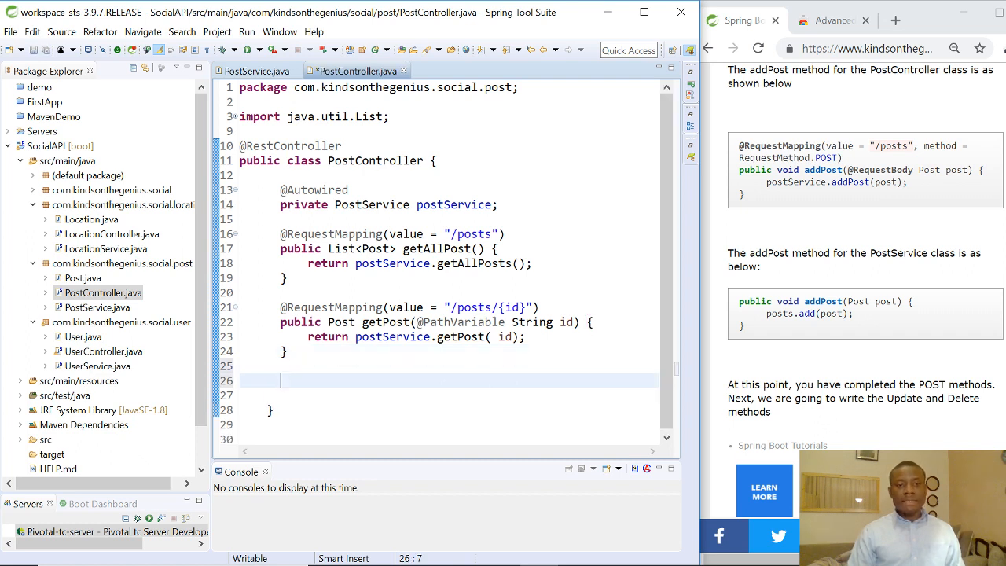
Step: Write public void addPost(Post post) in PostController calling postService.addPost(post)
{"action": "type", "text": "public"}
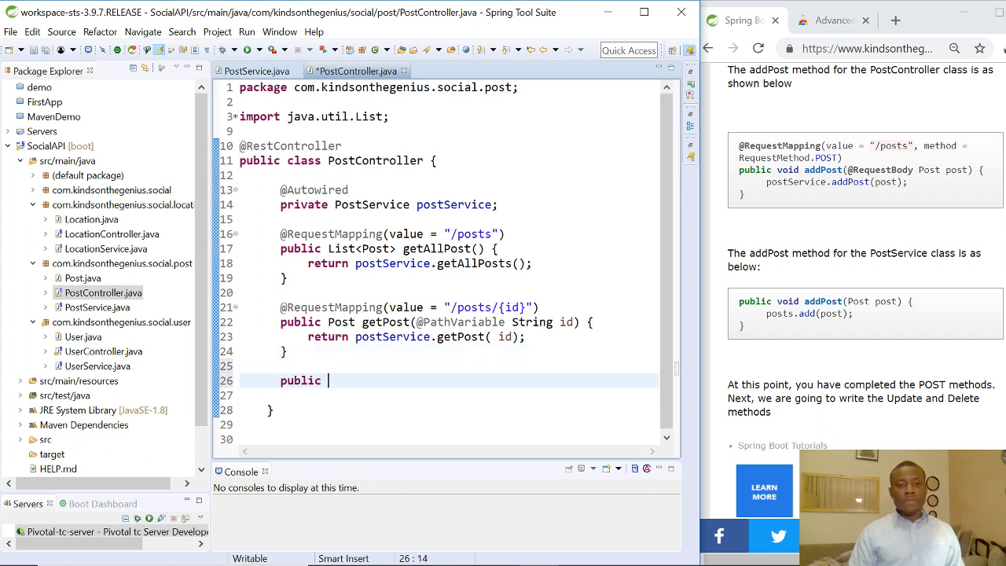
{"action": "type", "text": "vod"}
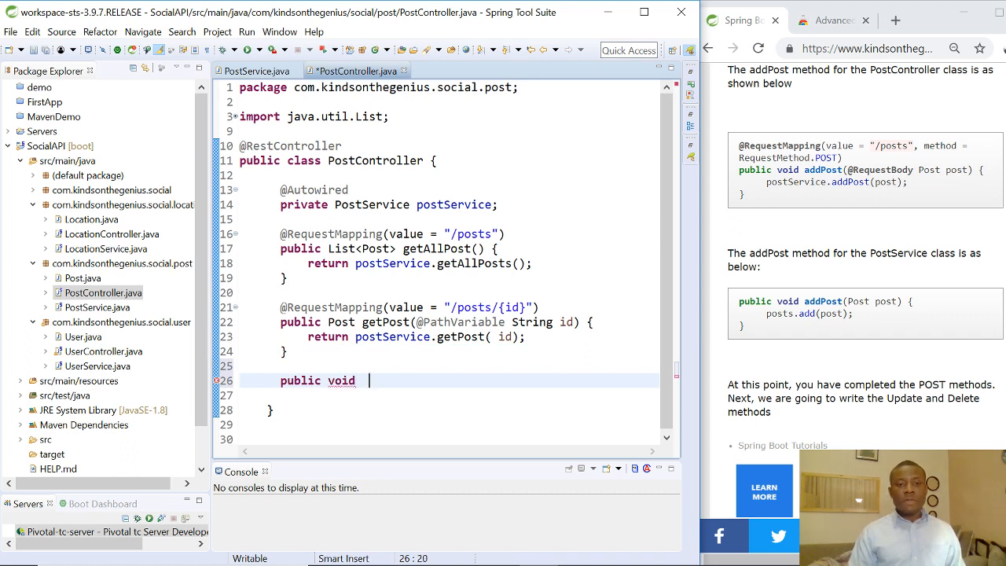
{"action": "type", "text": "addPost"}
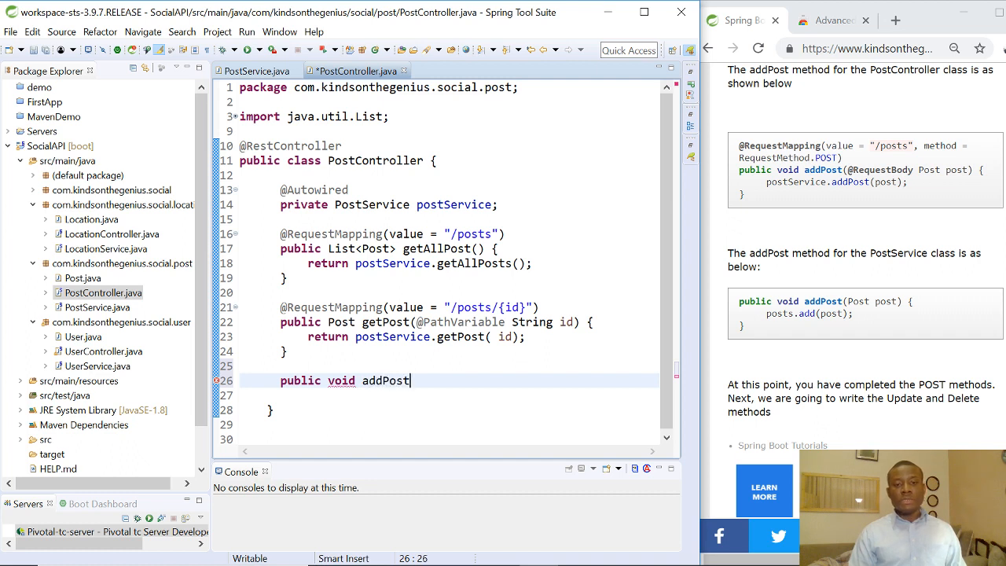
{"action": "type", "text": "()"}
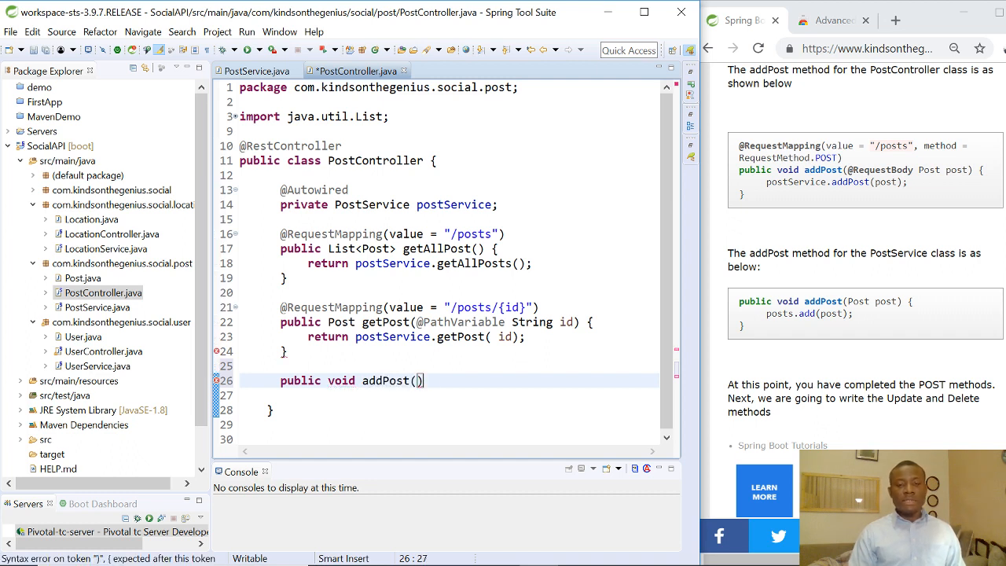
{"action": "type", "text": "Post post"}
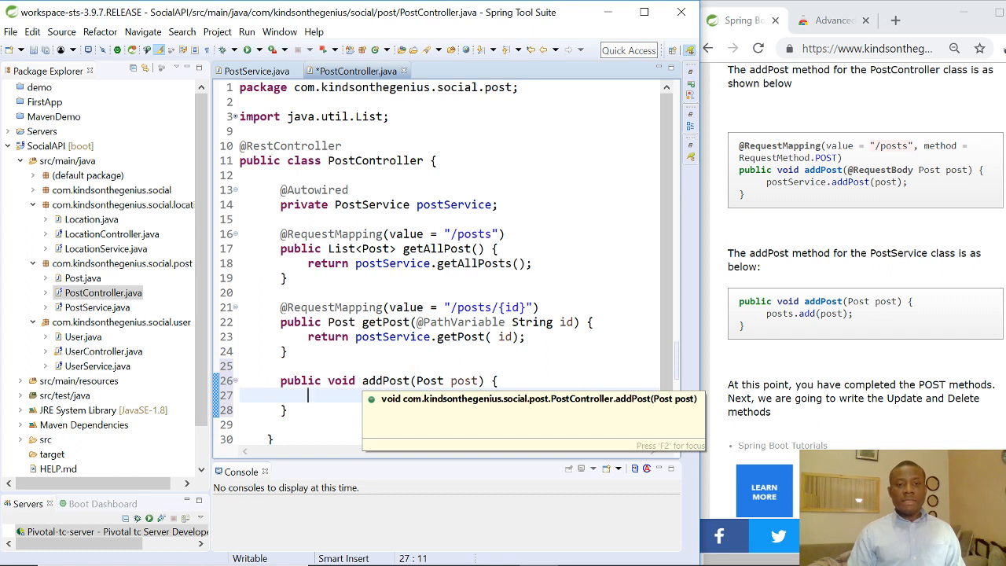
{"action": "type", "text": "posts"}
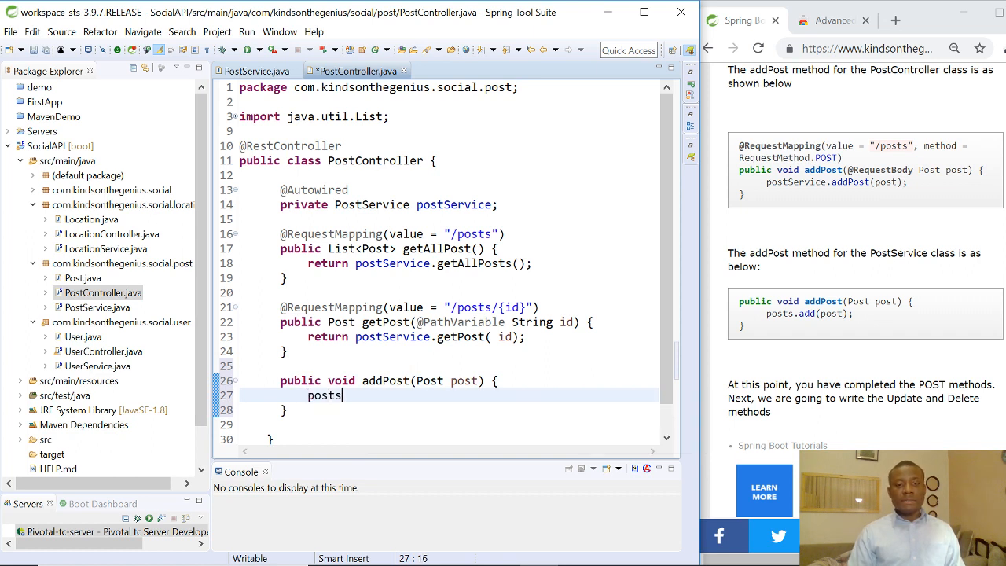
{"action": "key", "text": "Backspace"}
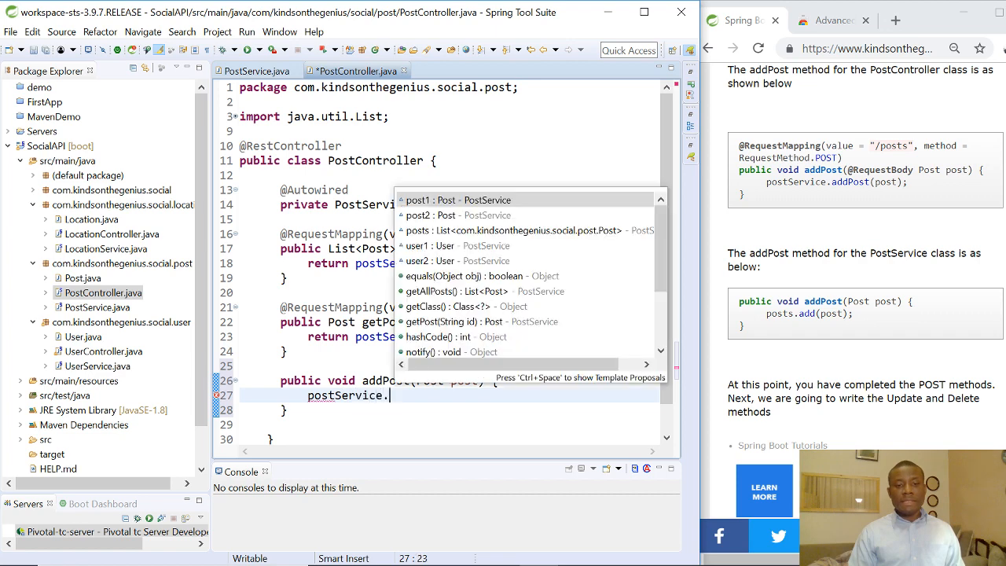
{"action": "type", "text": "addPost"}
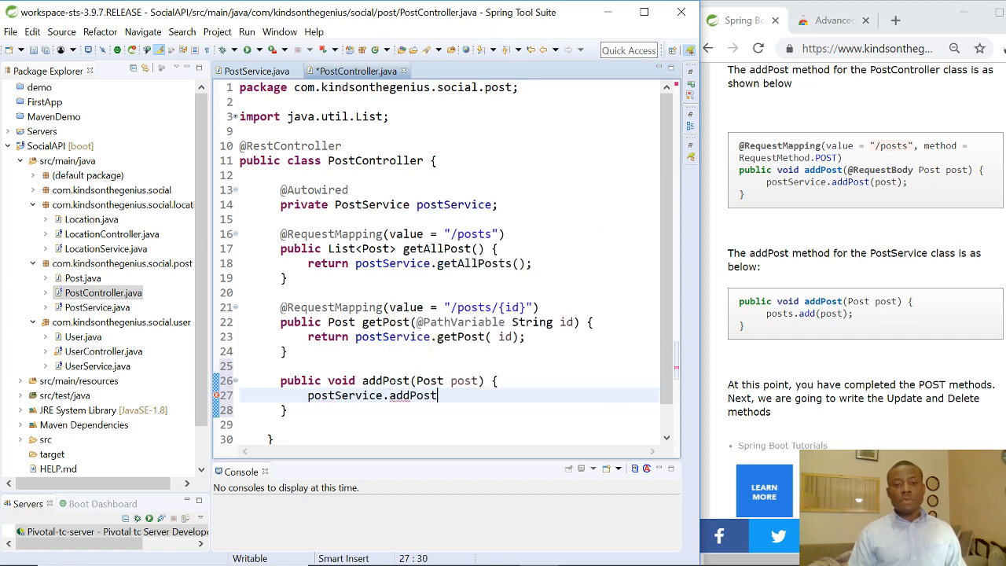
{"action": "type", "text": "(post)"}
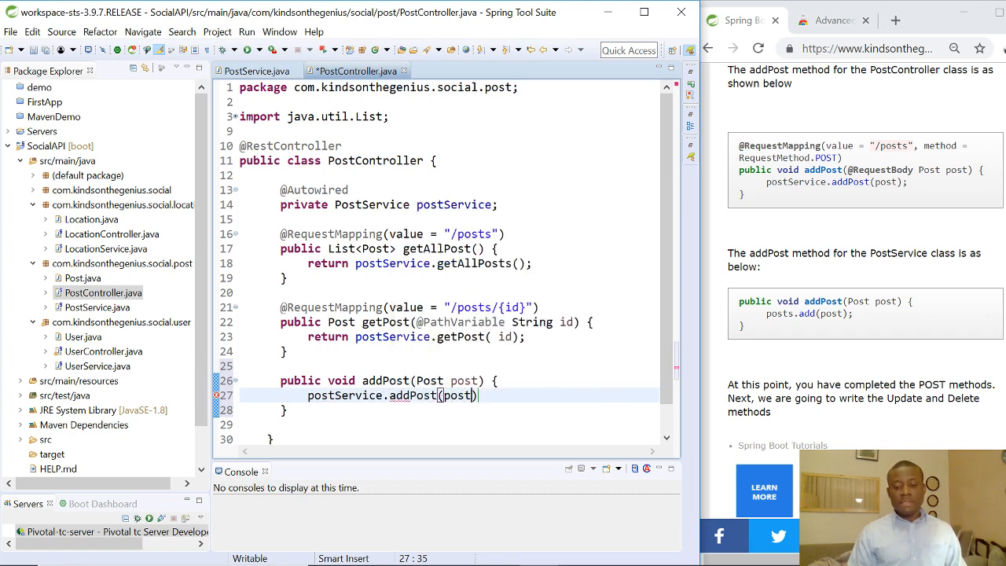
{"action": "type", "text": ";"}
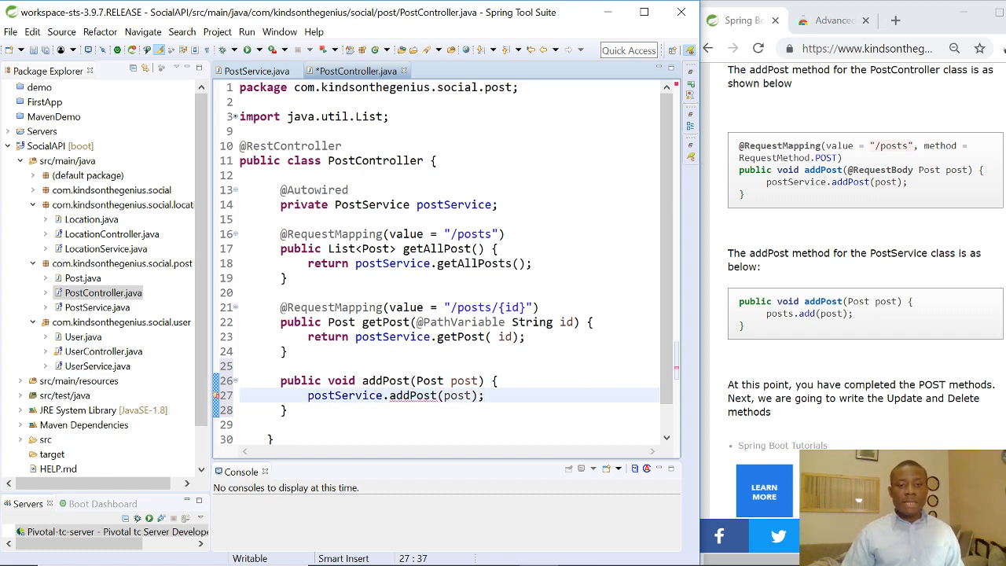
{"action": "left_click", "coordinate": [431, 306]}
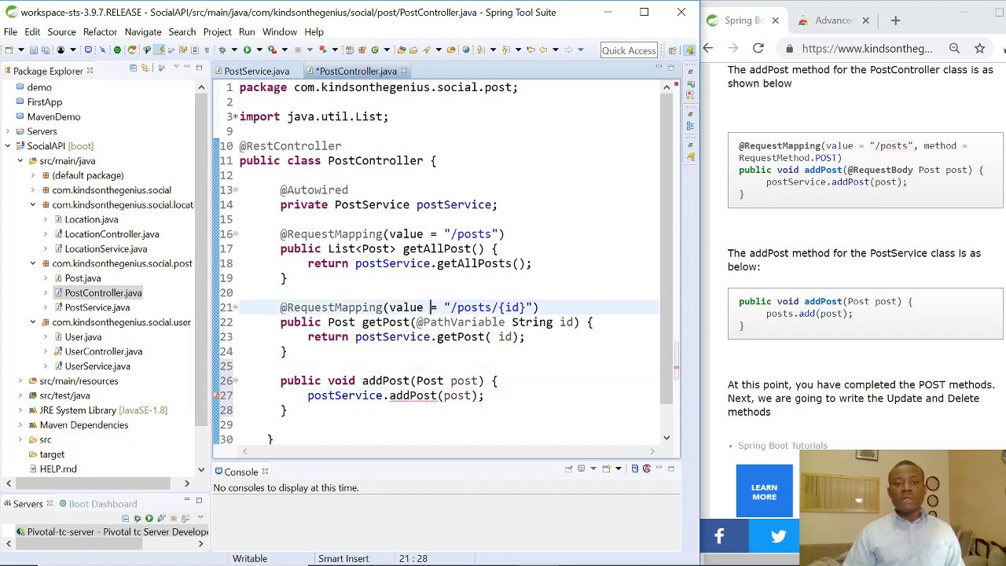
{"action": "double_click", "coordinate": [405, 233]}
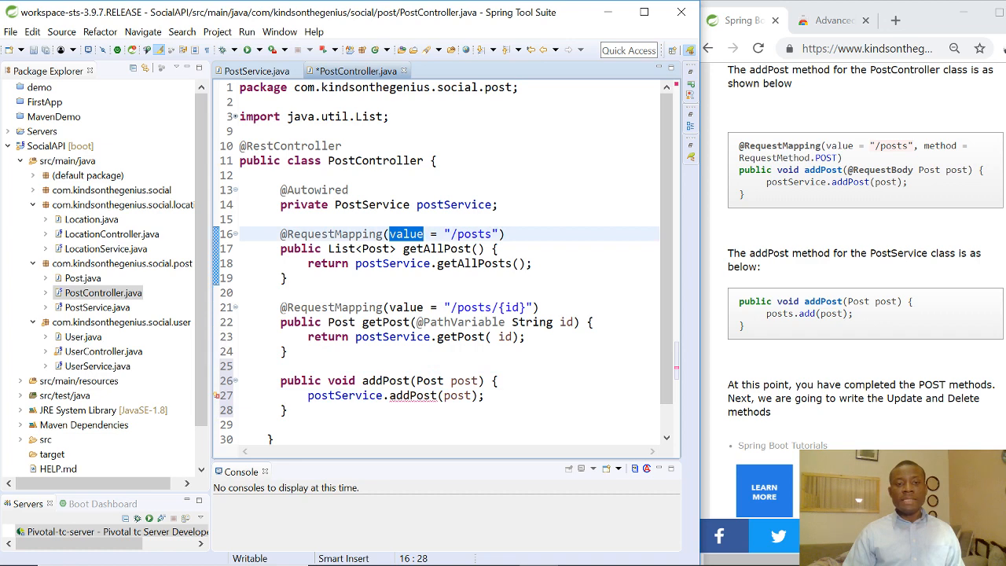
{"action": "right_click", "coordinate": [353, 233]}
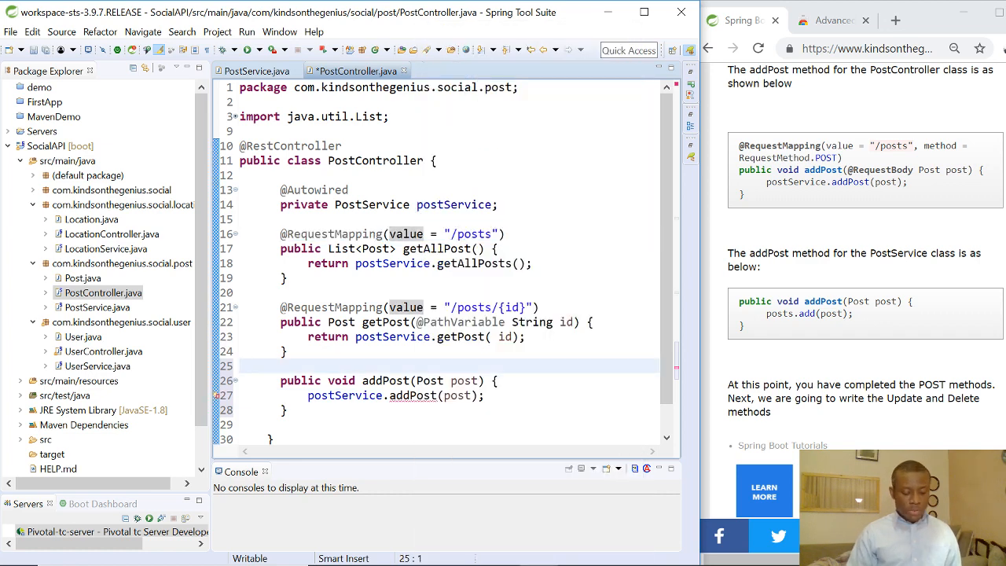
{"action": "type", "text": "@RequestMapping(value = \"/posts\")"}
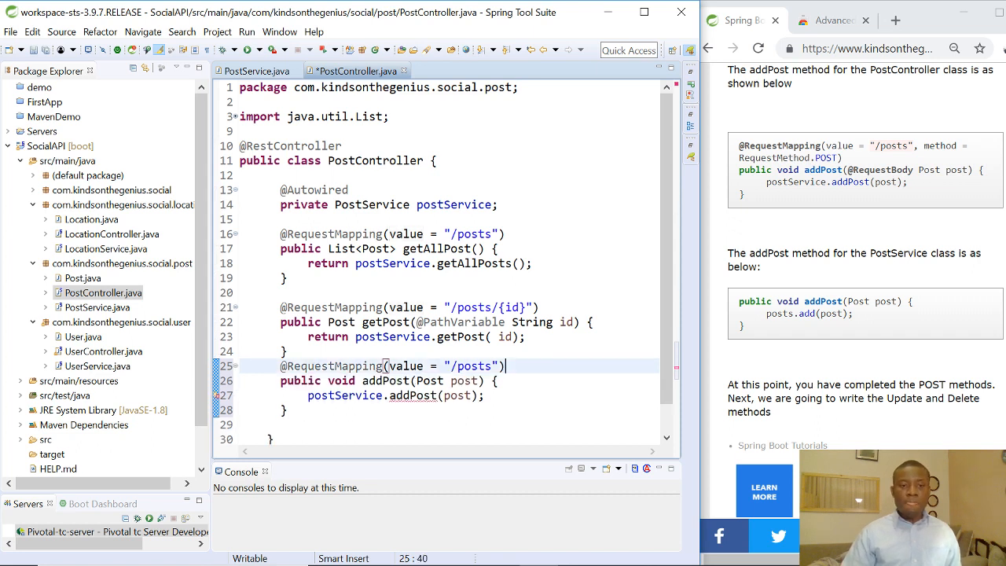
{"action": "key", "text": "Return"}
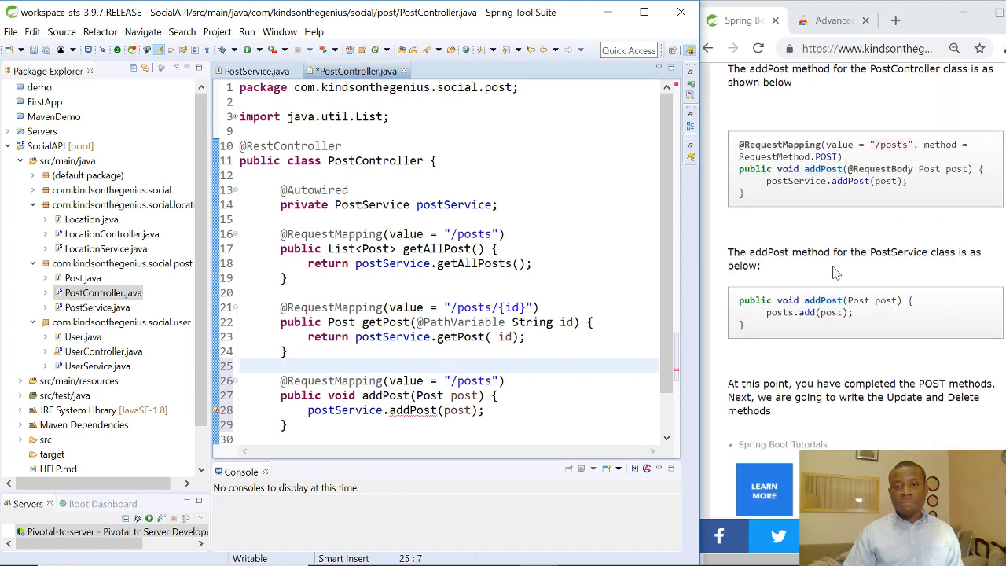
{"action": "scroll", "scroll_direction": "up", "scroll_amount": 3}
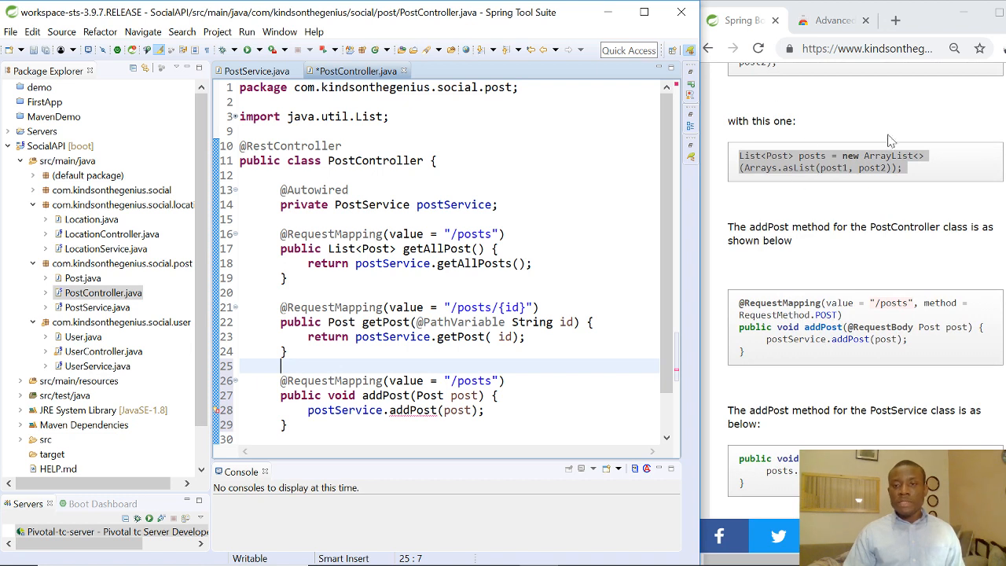
{"action": "mouse_move", "coordinate": [855, 291]}
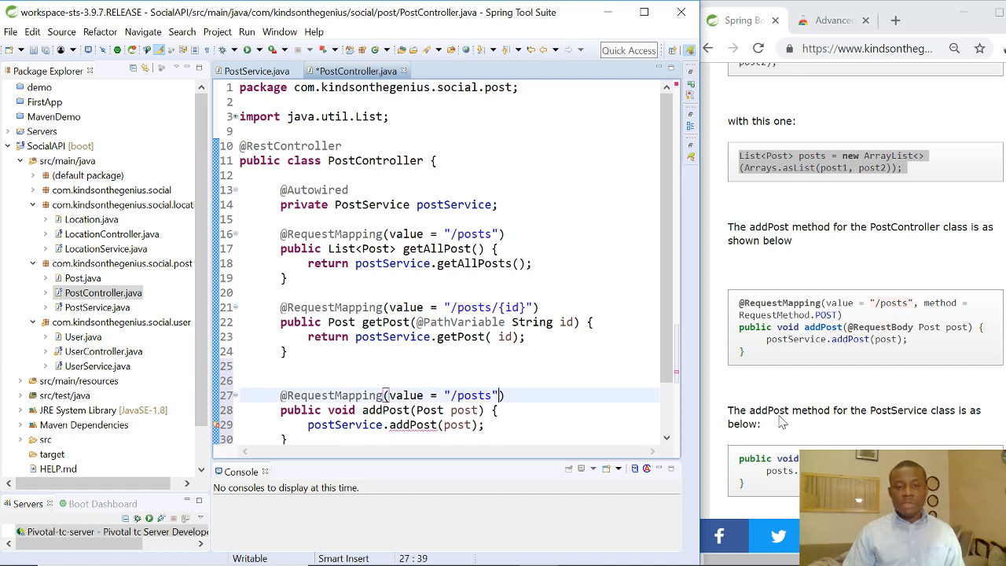
{"action": "type", "text": ", method ="}
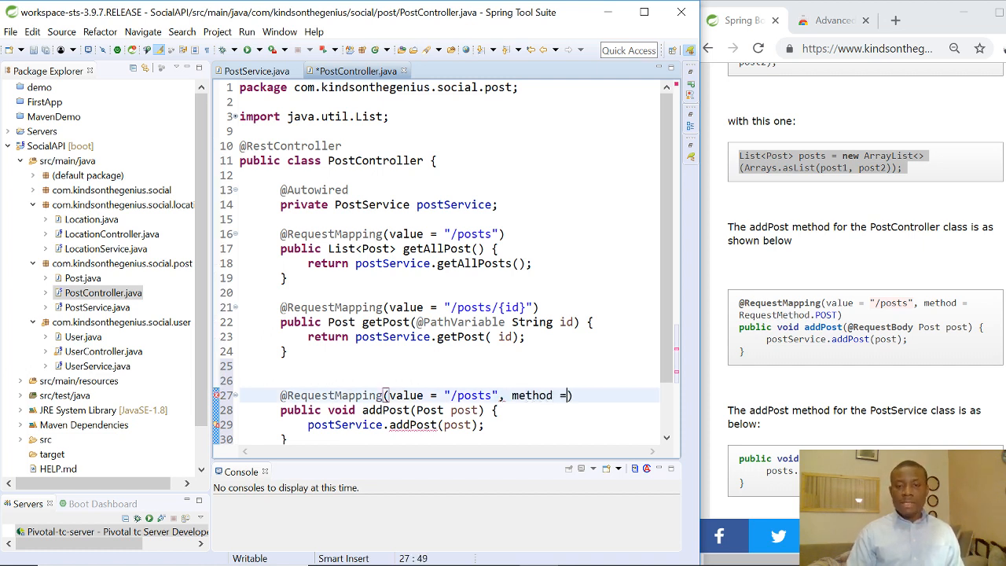
{"action": "type", "text": "RequestMethod."}
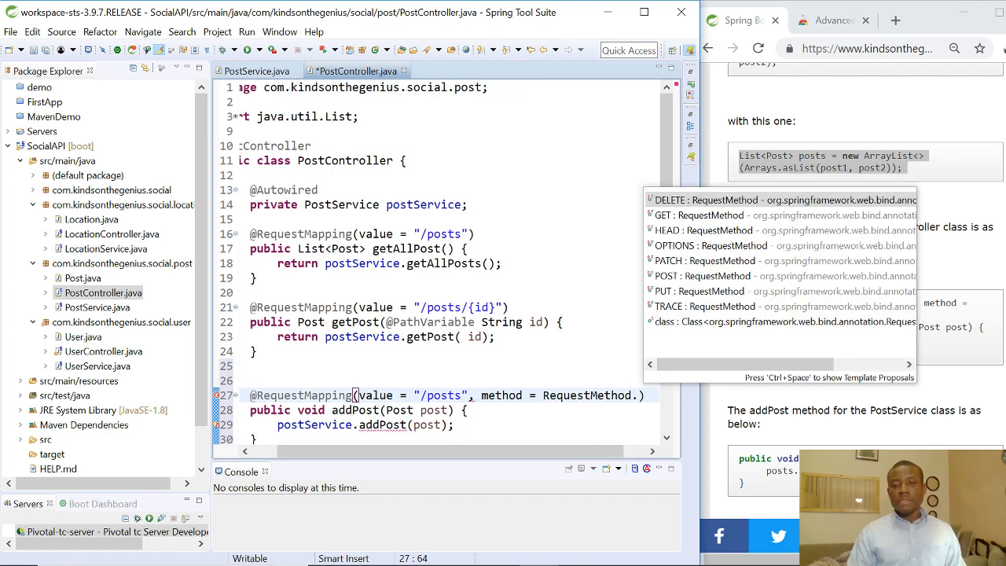
{"action": "left_click", "coordinate": [696, 275]}
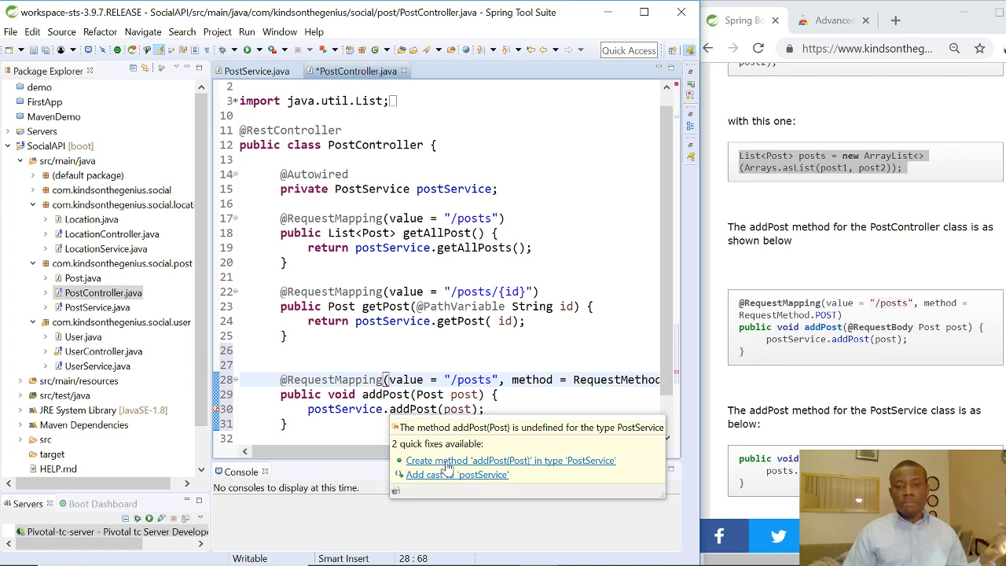
Step: Generate addPost(Post) in PostService with the body posts.add(post); and save
{"action": "left_click", "coordinate": [510, 460]}
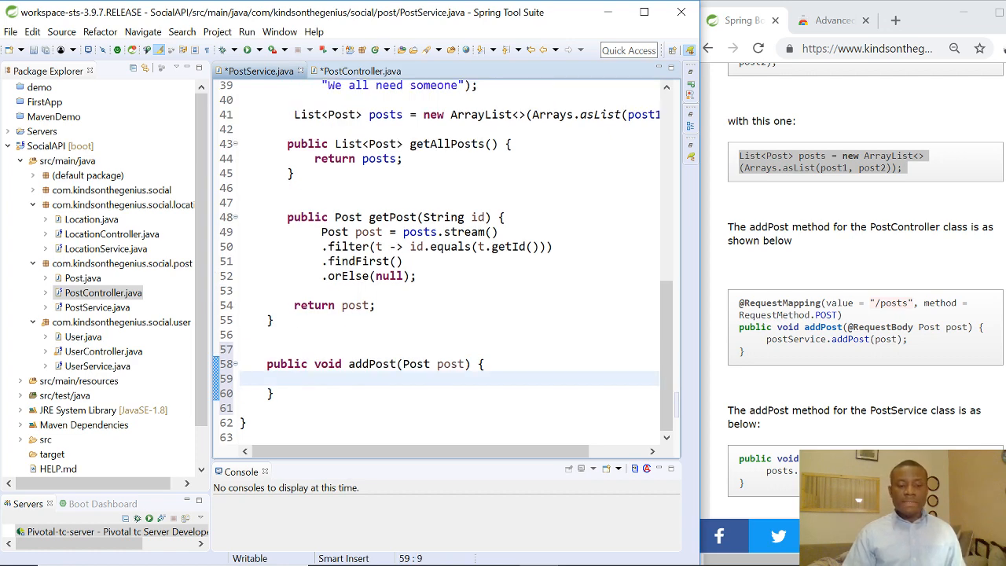
{"action": "type", "text": "postss"}
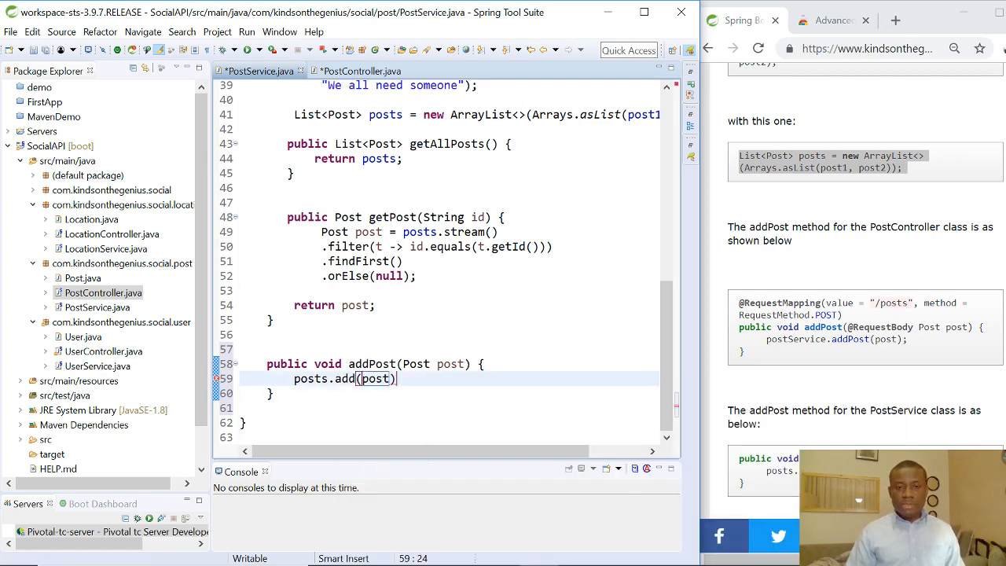
{"action": "type", "text": ";"}
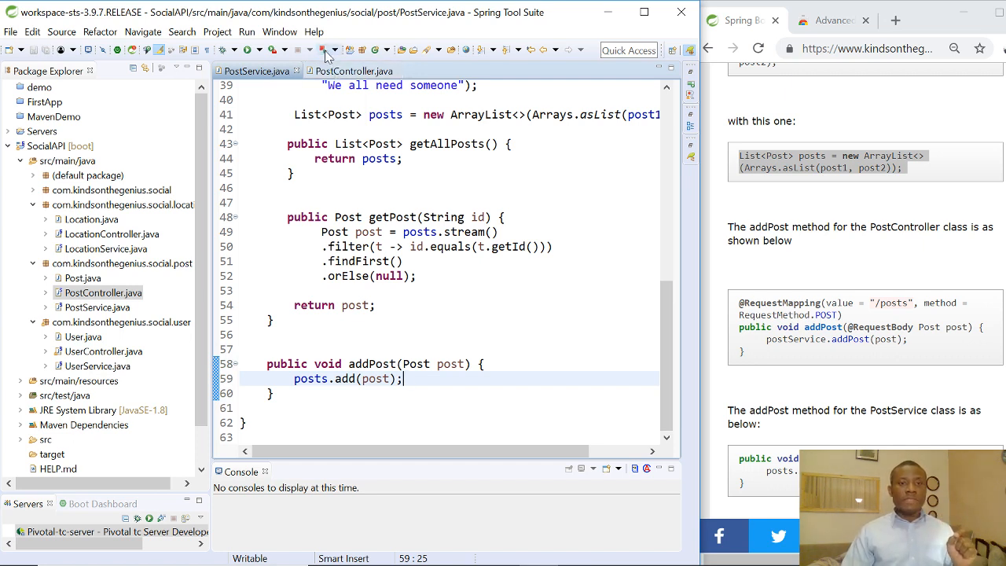
Step: Relaunch SocialAPI and confirm in the Console that Tomcat started on port 8080
{"action": "left_click", "coordinate": [326, 50]}
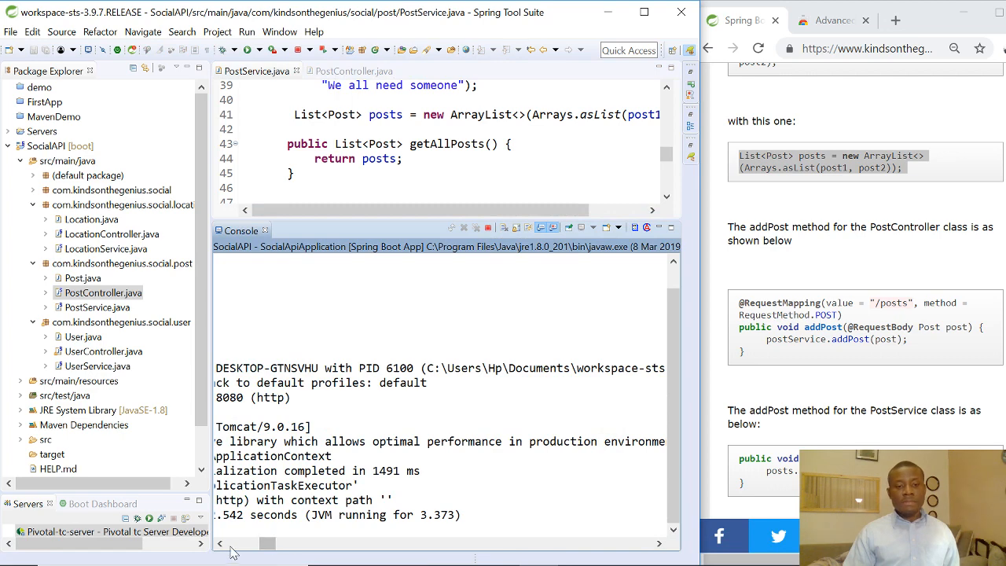
{"action": "left_click", "coordinate": [222, 543]}
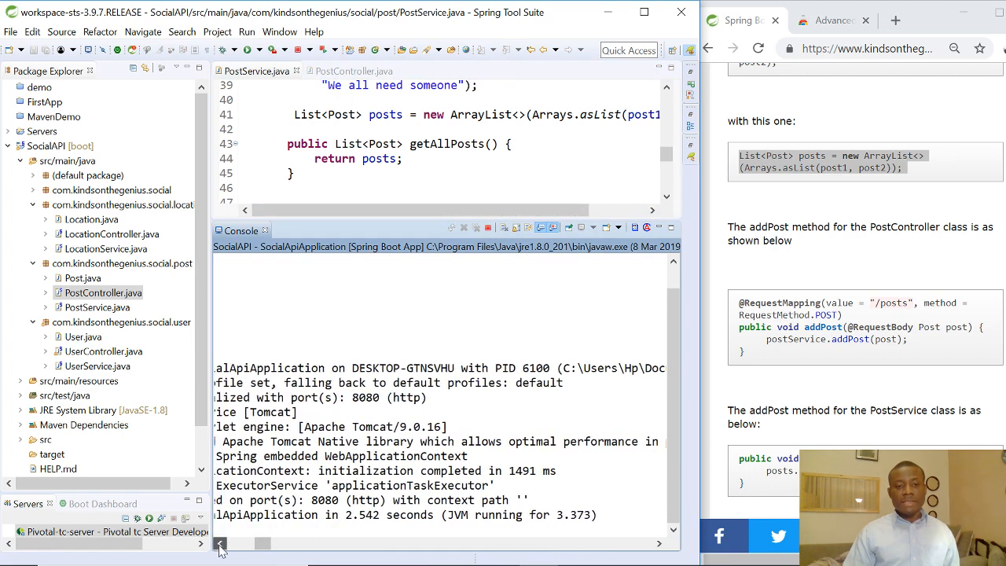
{"action": "left_click", "coordinate": [220, 542]}
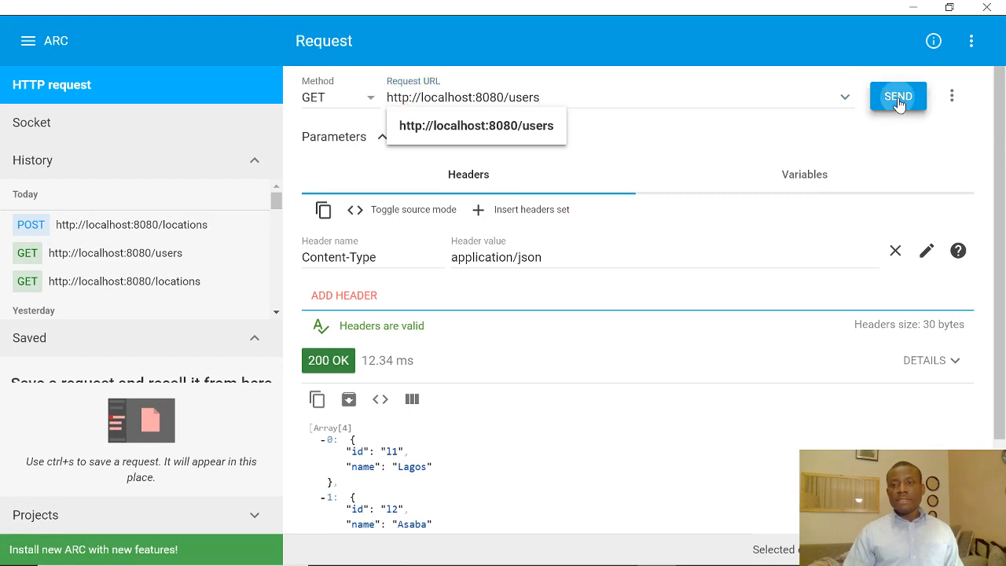
{"action": "left_click", "coordinate": [897, 96]}
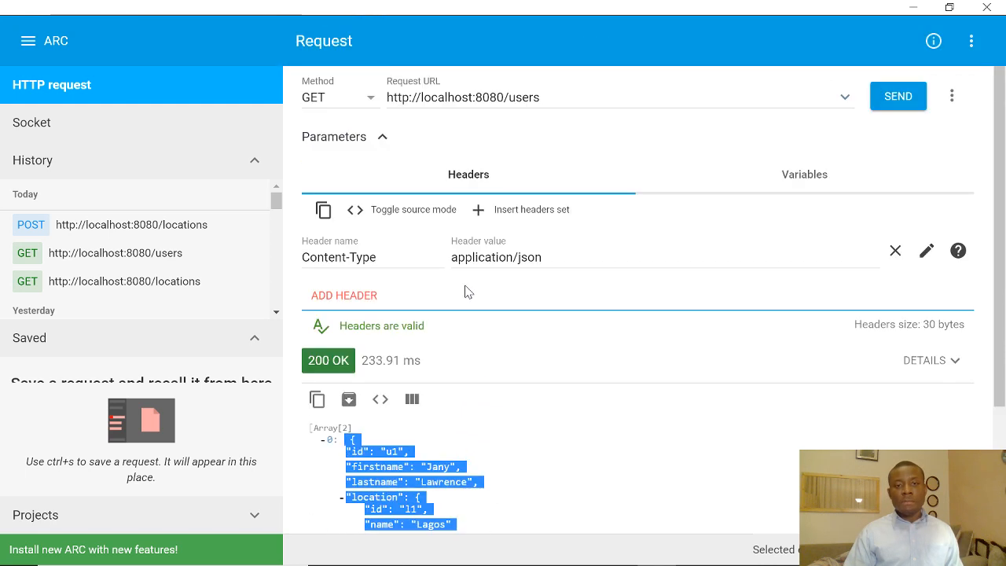
Step: Switch the request method to POST and open the Body editor
{"action": "left_click", "coordinate": [339, 97]}
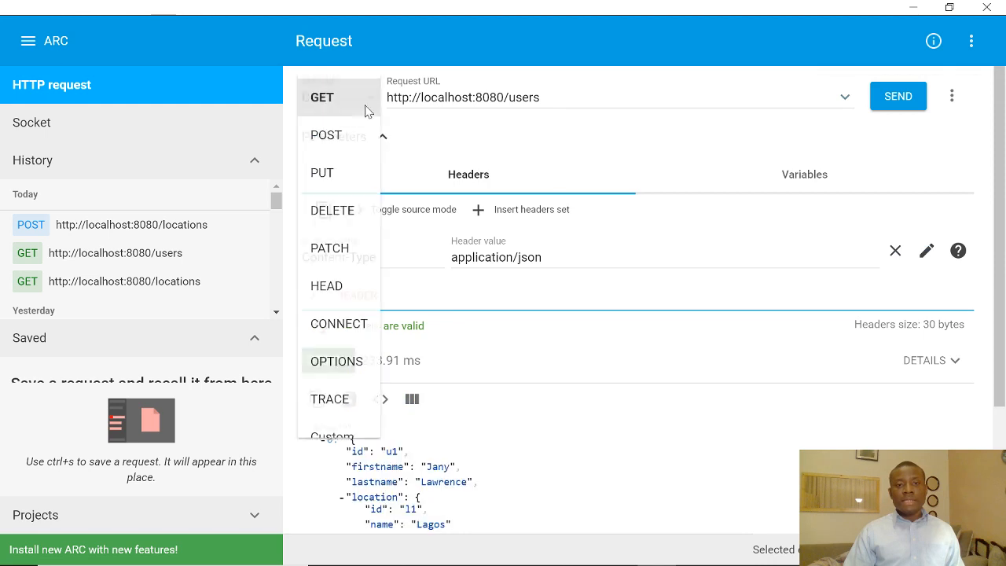
{"action": "left_click", "coordinate": [326, 134]}
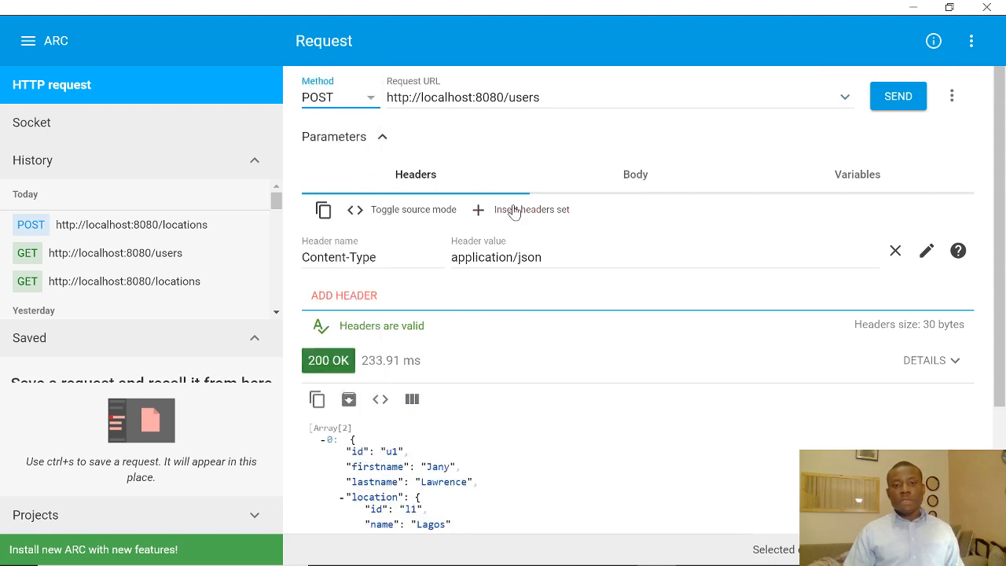
{"action": "left_click", "coordinate": [635, 174]}
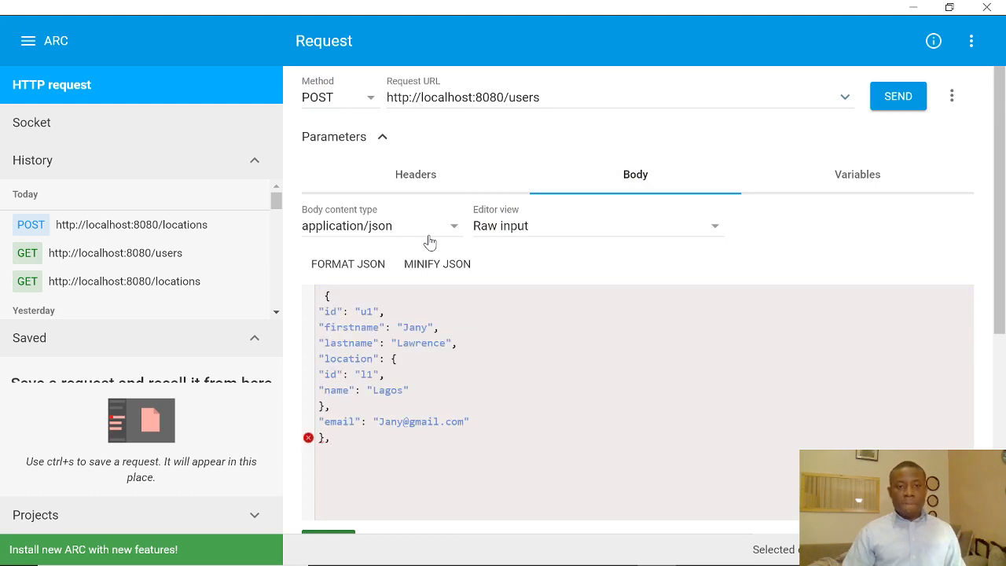
{"action": "mouse_move", "coordinate": [495, 456]}
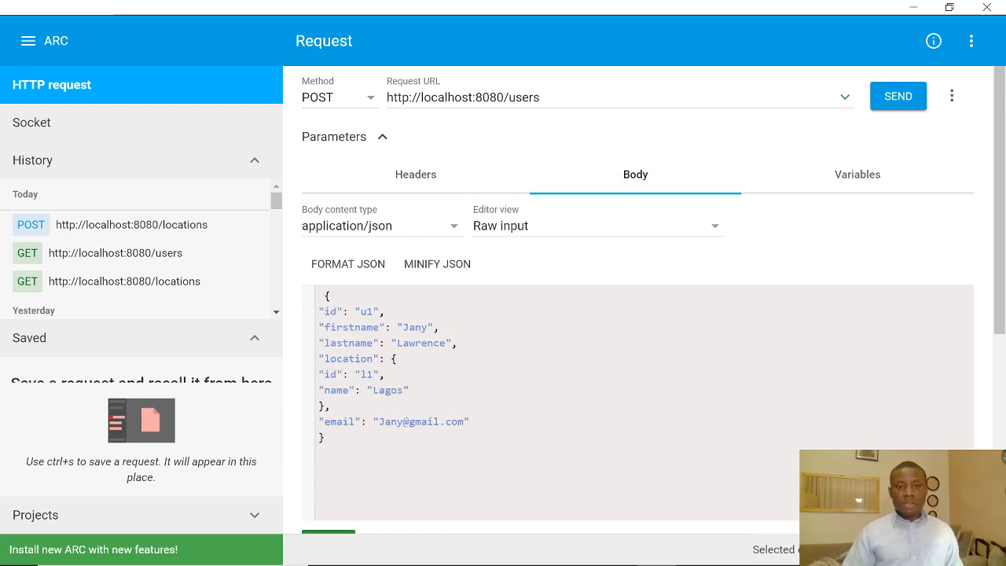
{"action": "type", "text": "00"}
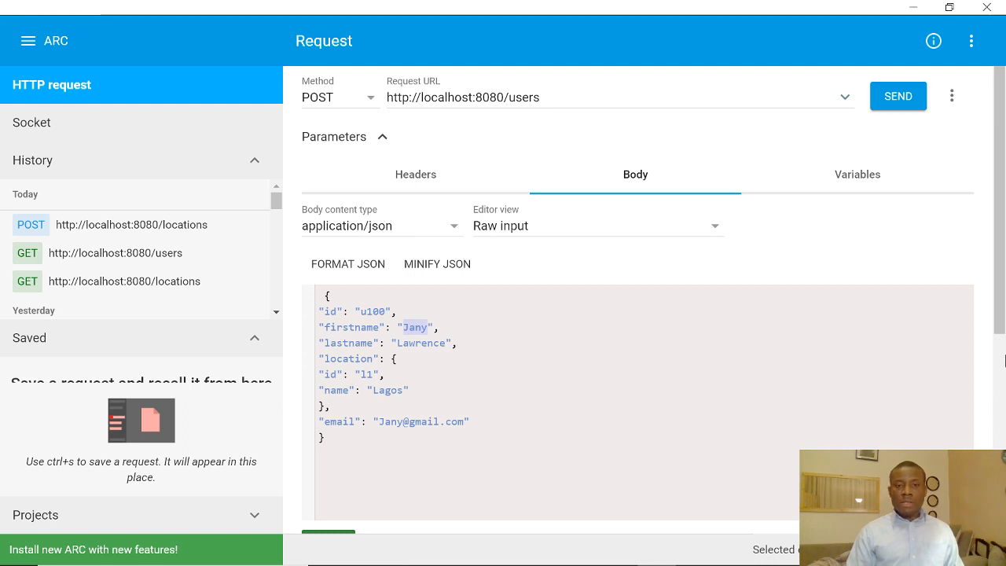
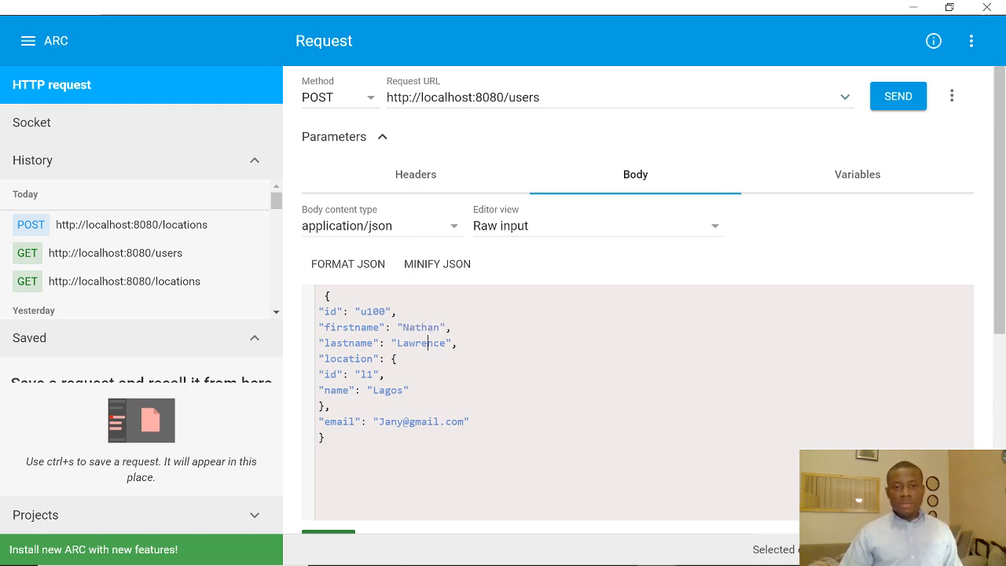
{"action": "double_click", "coordinate": [420, 342]}
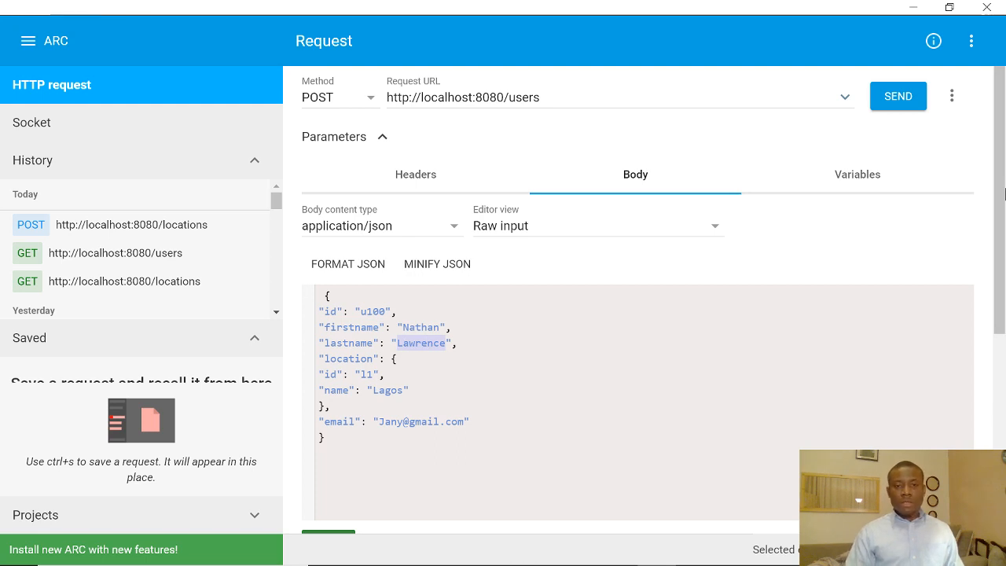
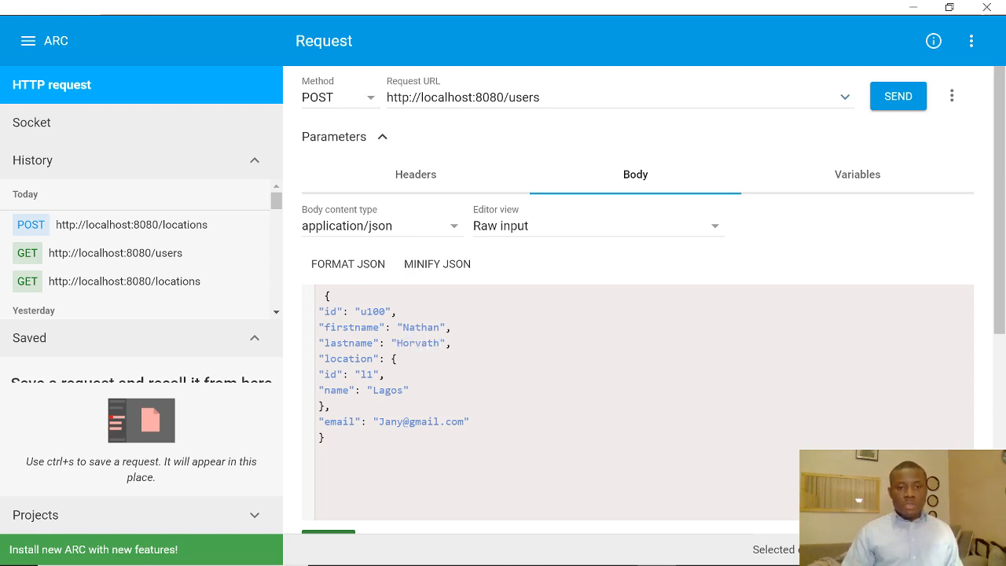
{"action": "double_click", "coordinate": [388, 390]}
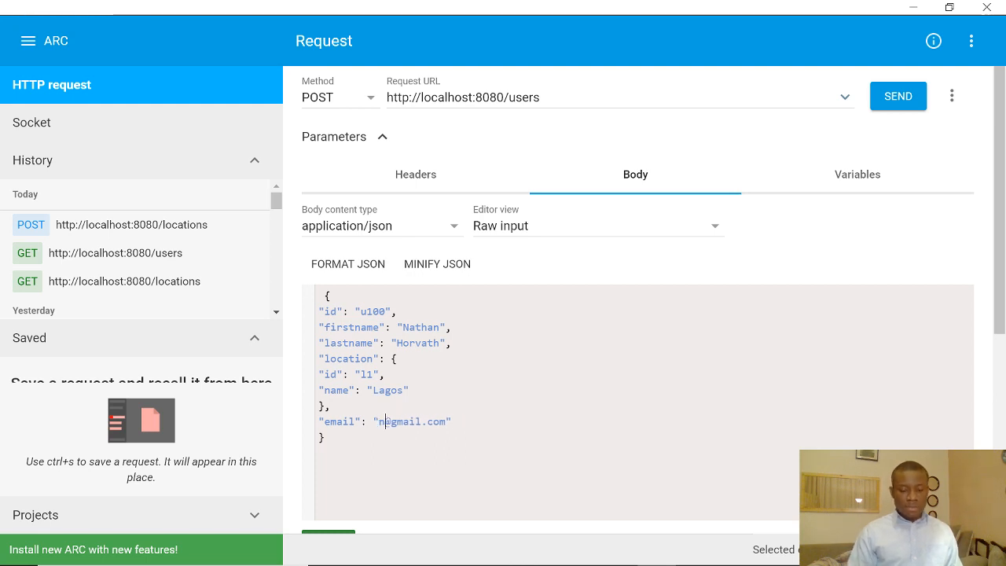
{"action": "type", "text": "athan"}
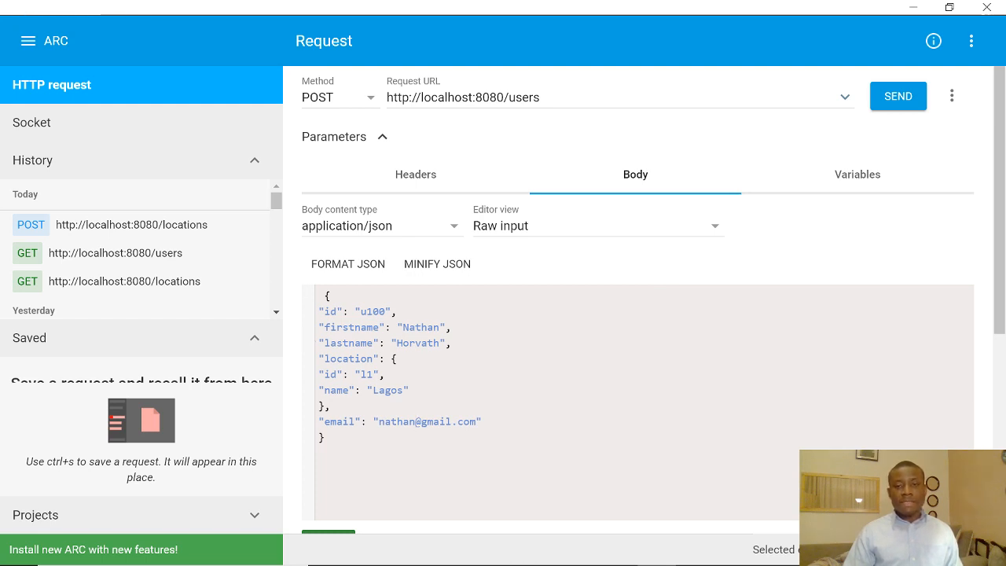
{"action": "mouse_move", "coordinate": [898, 96]}
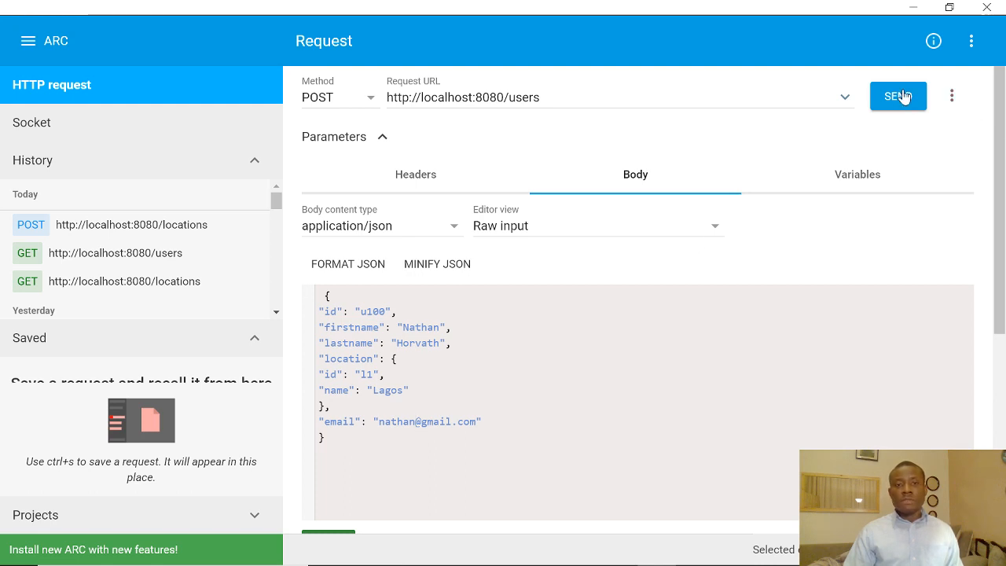
Step: Send the POST request adding the new user to the server
{"action": "left_click", "coordinate": [898, 95]}
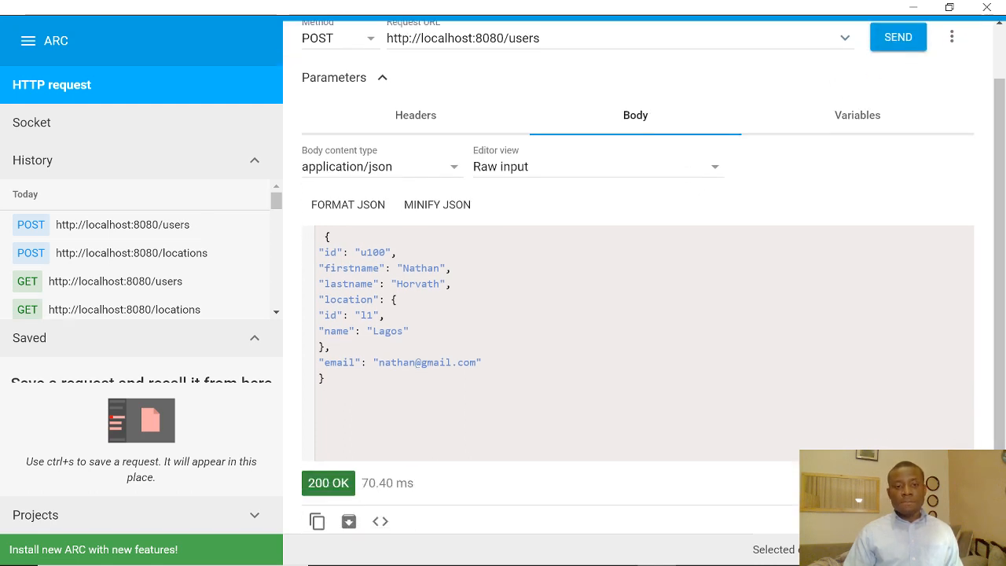
{"action": "scroll", "scroll_direction": "up", "scroll_amount": 3}
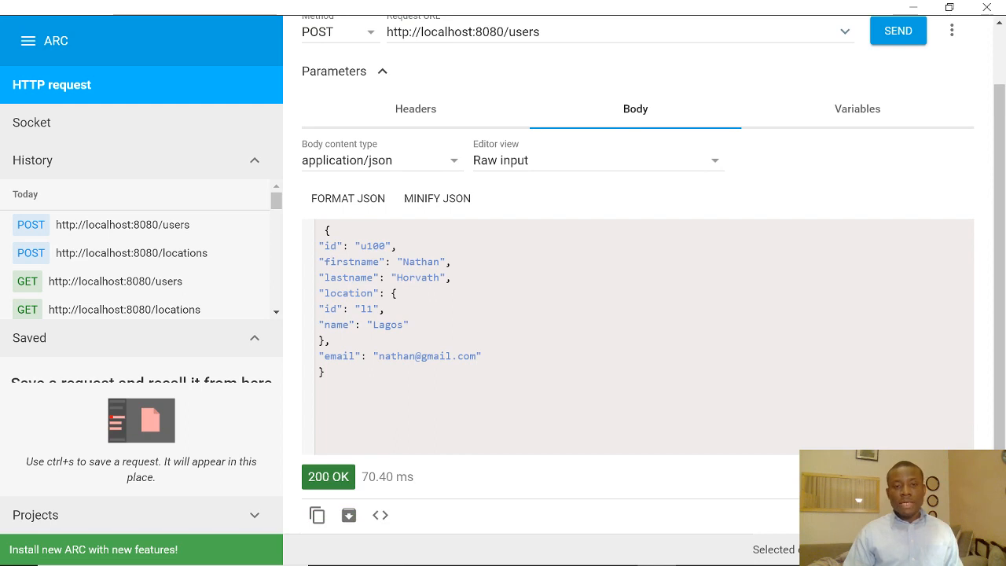
{"action": "scroll", "scroll_direction": "up", "scroll_amount": 3}
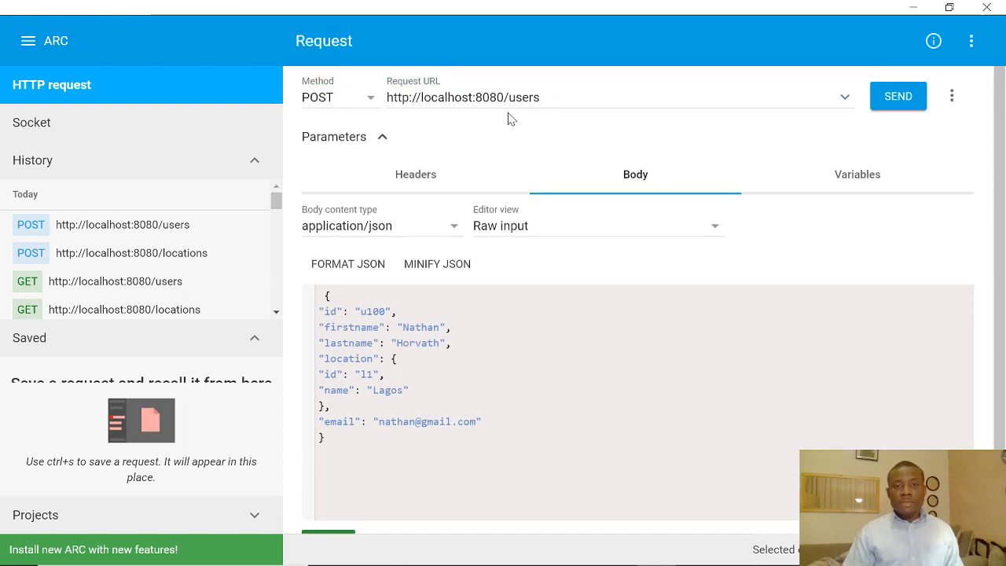
Step: Switch to GET, fetch /users and see the third user with all fields null
{"action": "left_click", "coordinate": [339, 96]}
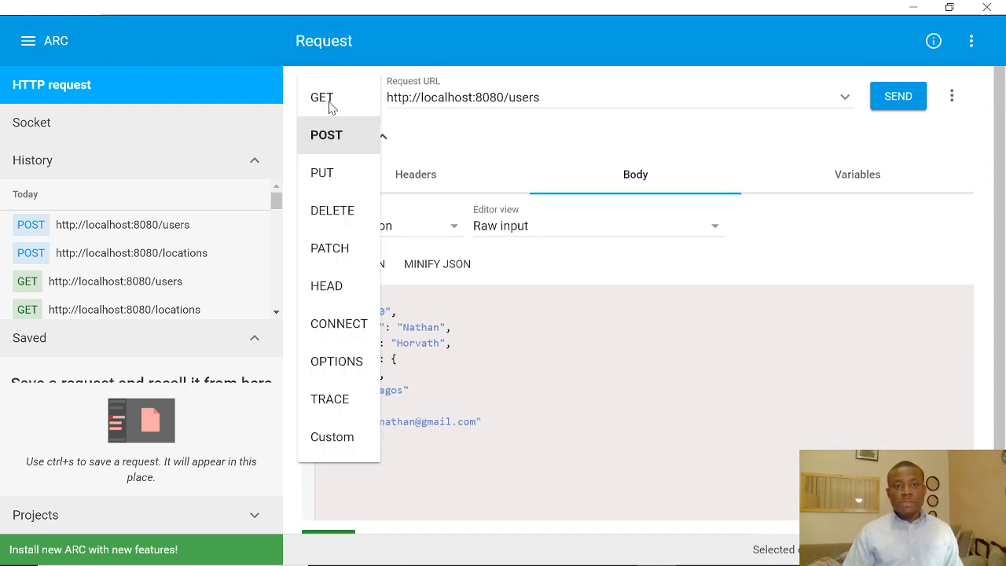
{"action": "left_click", "coordinate": [322, 97]}
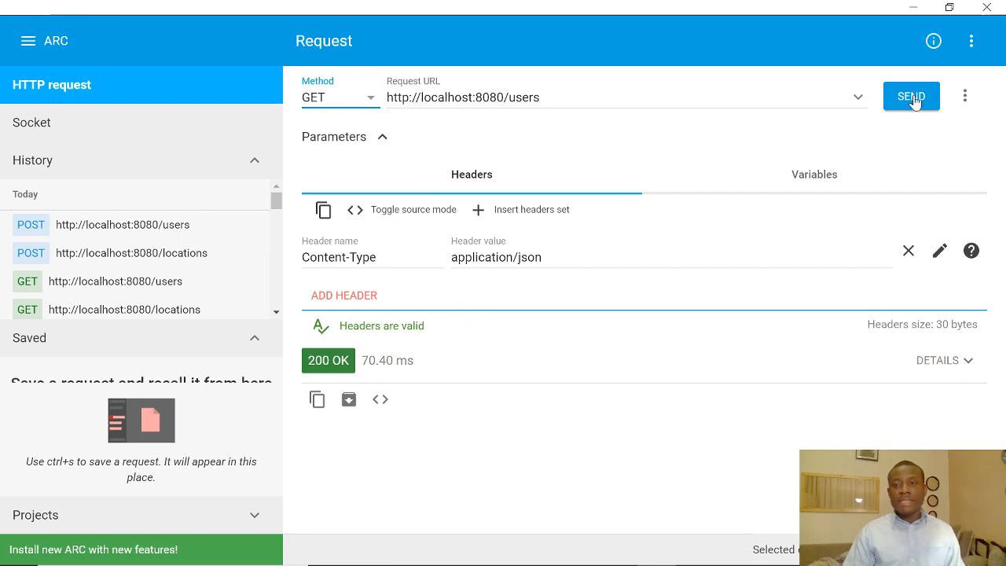
{"action": "mouse_move", "coordinate": [901, 112]}
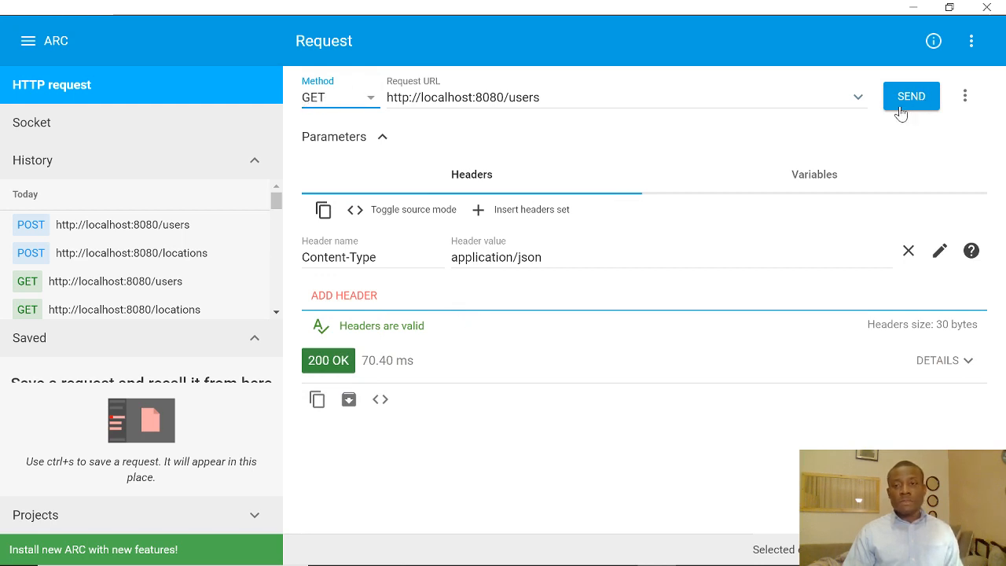
{"action": "left_click", "coordinate": [910, 96]}
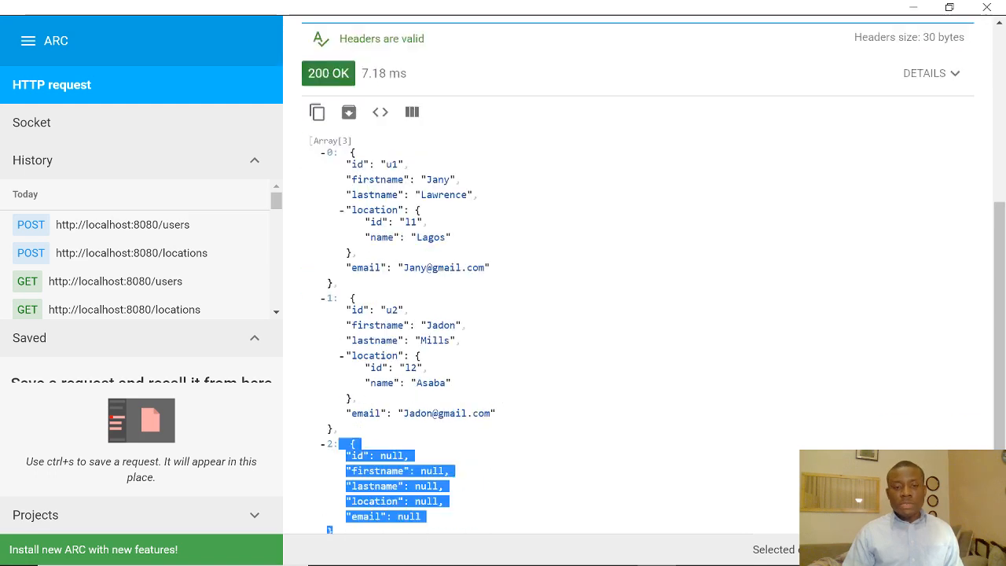
{"action": "scroll", "scroll_direction": "up", "scroll_amount": 3}
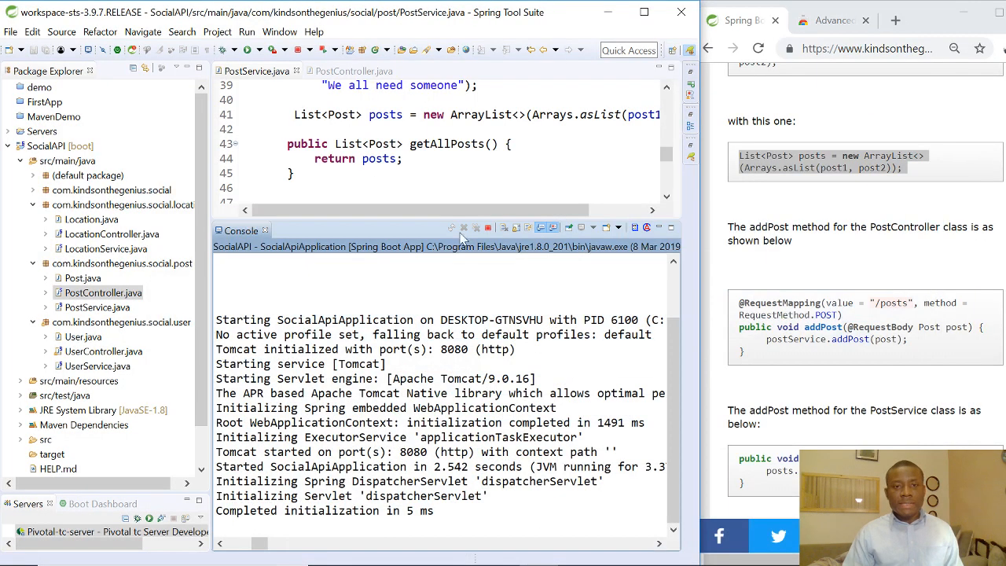
{"action": "mouse_move", "coordinate": [407, 218]}
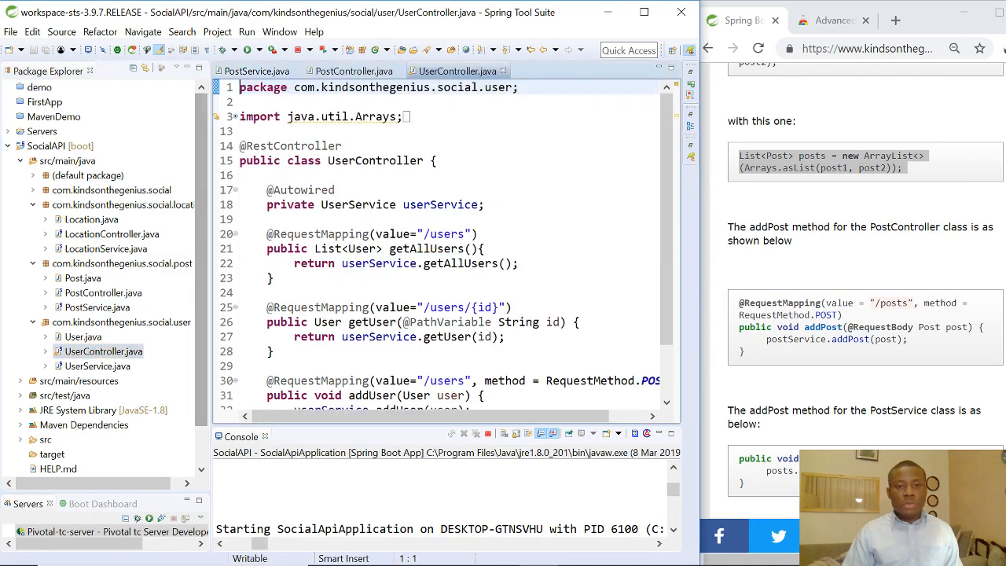
{"action": "scroll", "scroll_direction": "down", "scroll_amount": 3}
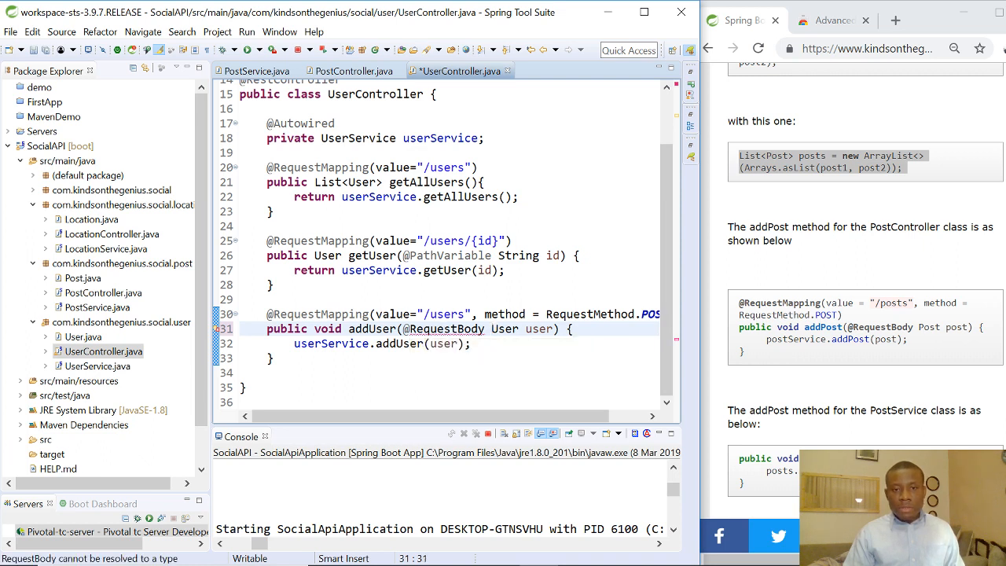
{"action": "double_click", "coordinate": [444, 329]}
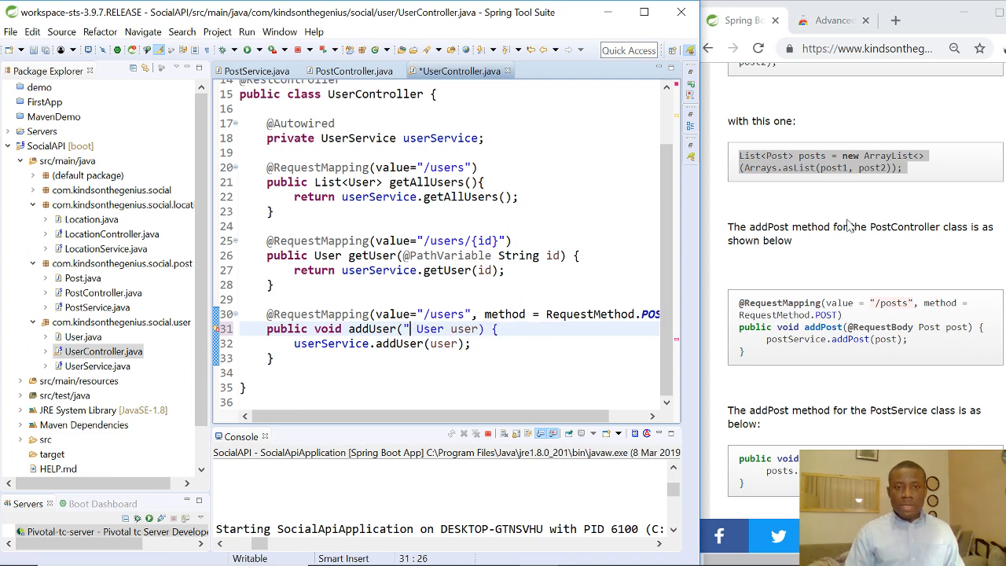
{"action": "key", "text": "Backspace"}
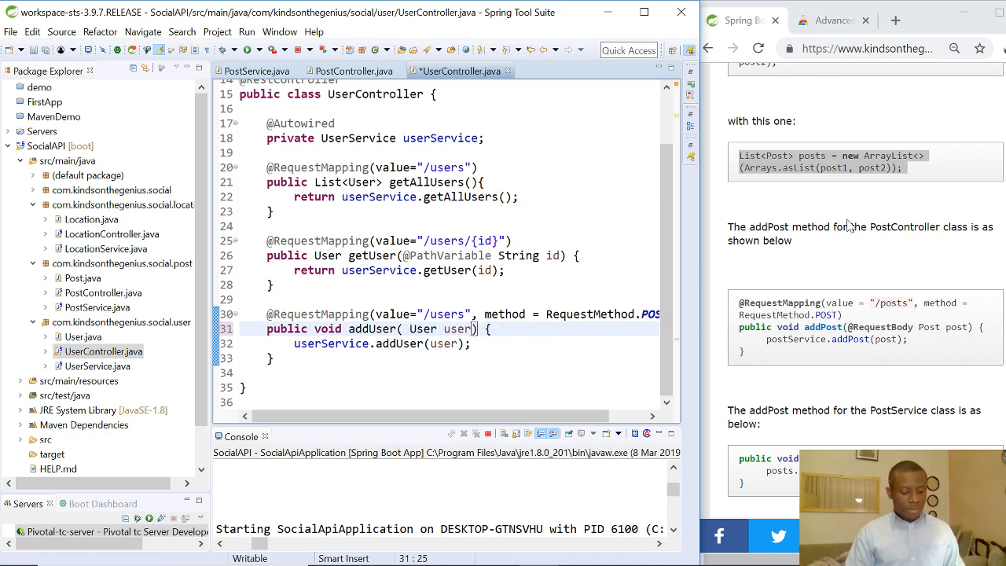
{"action": "type", "text": "@Reques"}
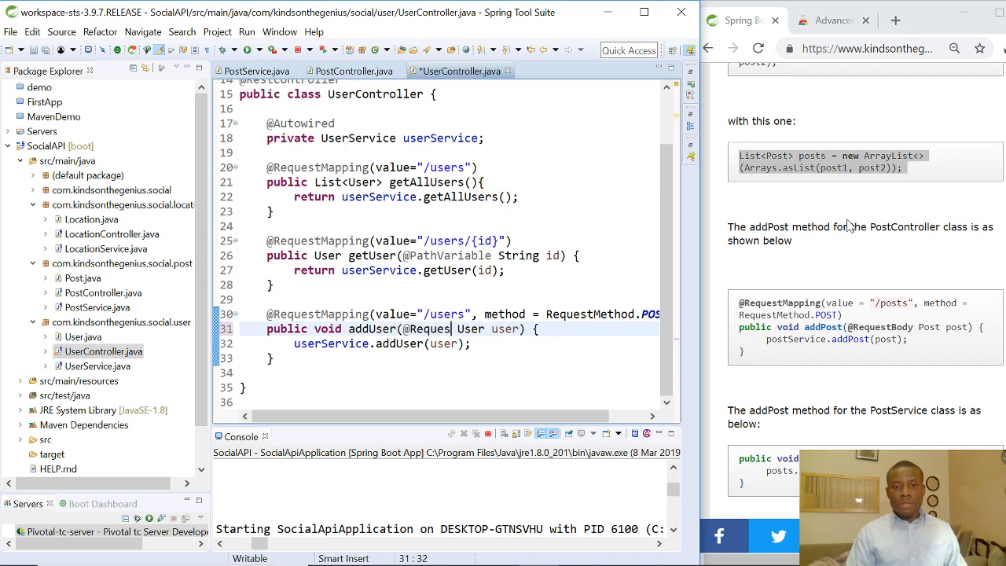
{"action": "type", "text": "tBody"}
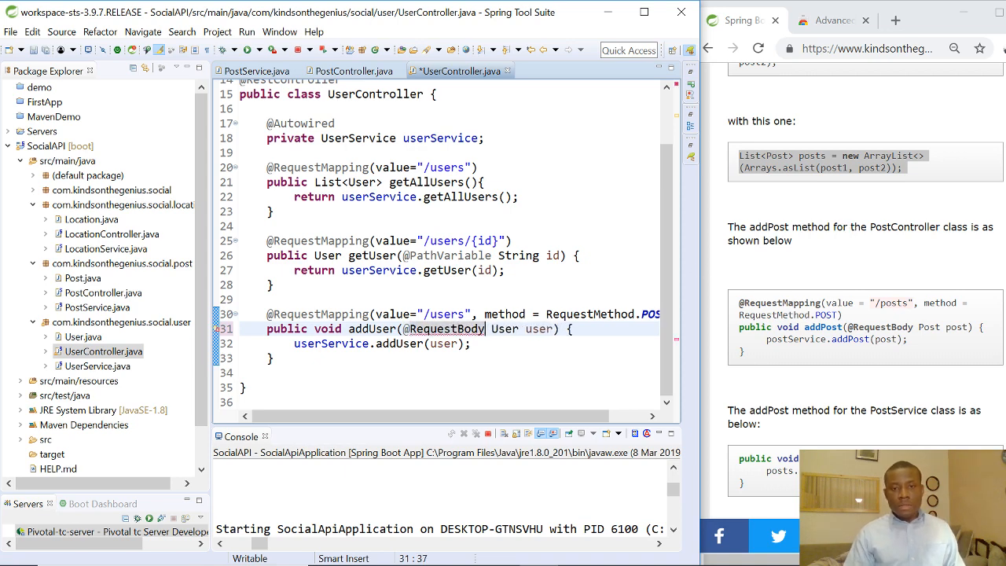
{"action": "left_click", "coordinate": [445, 328]}
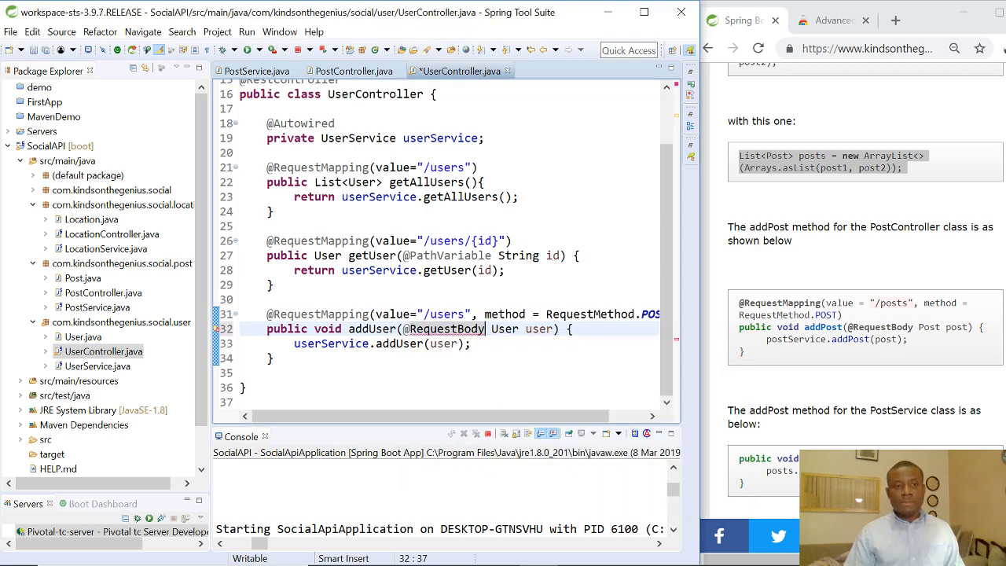
{"action": "key", "text": "ctrl+s"}
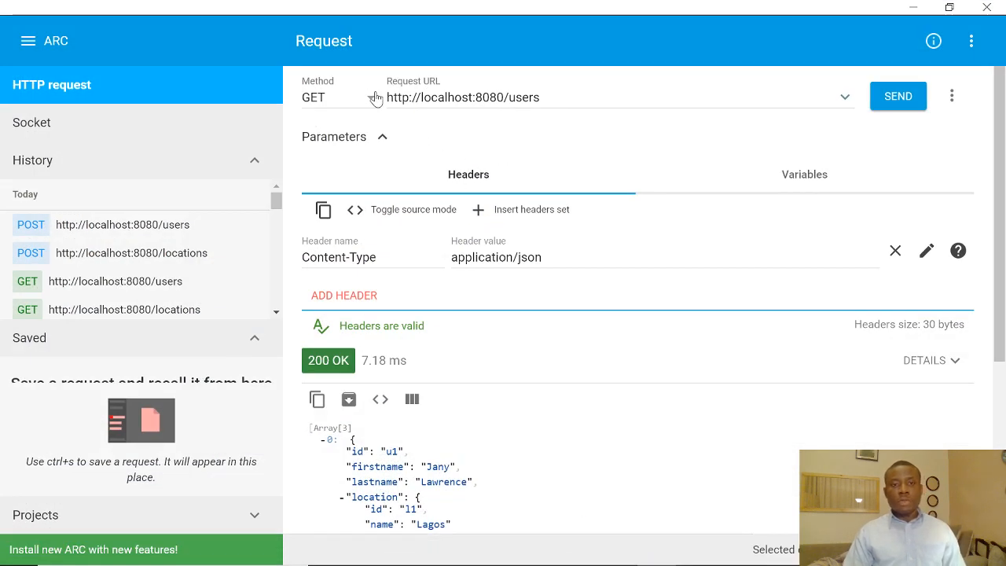
{"action": "left_click", "coordinate": [337, 96]}
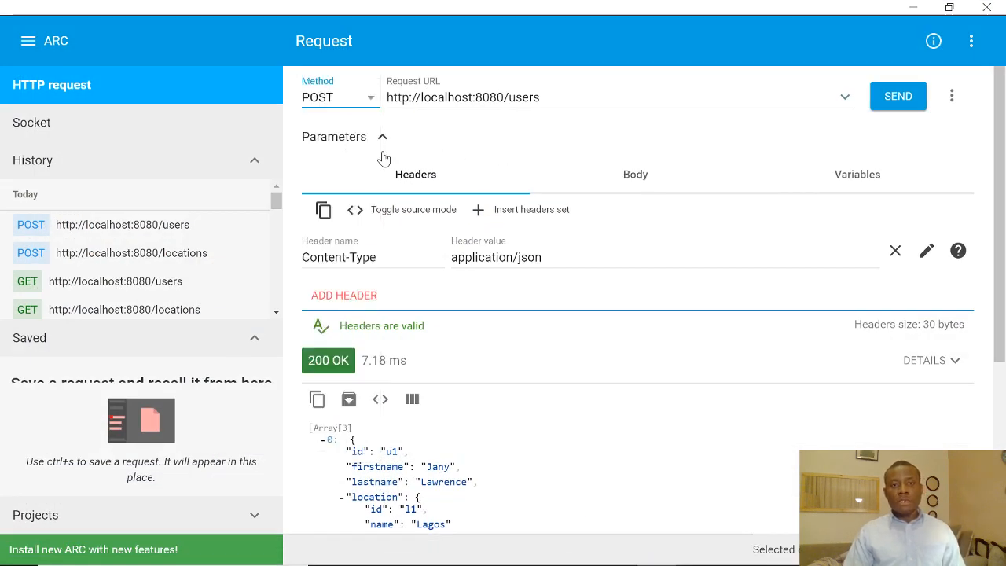
{"action": "left_click", "coordinate": [634, 174]}
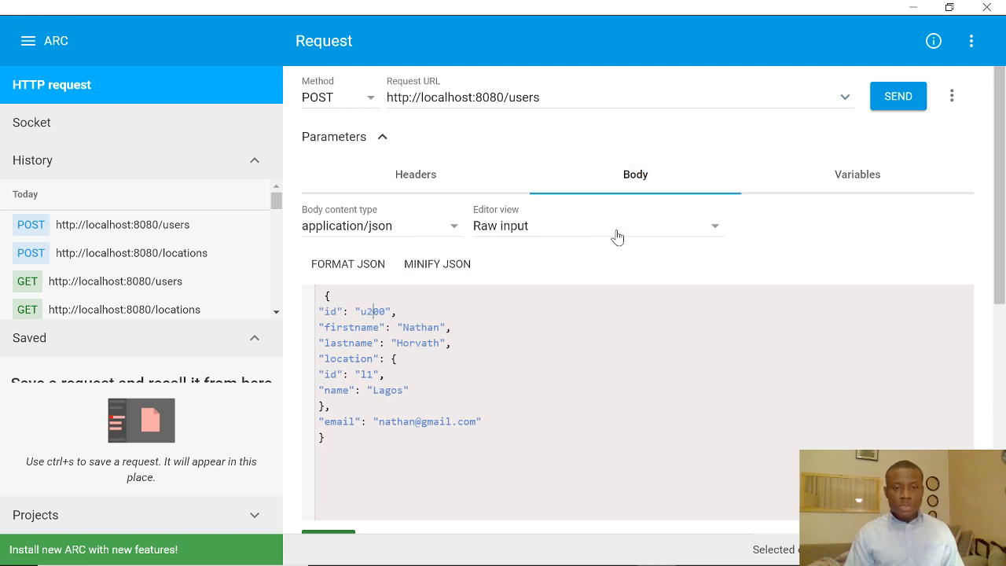
{"action": "mouse_move", "coordinate": [883, 130]}
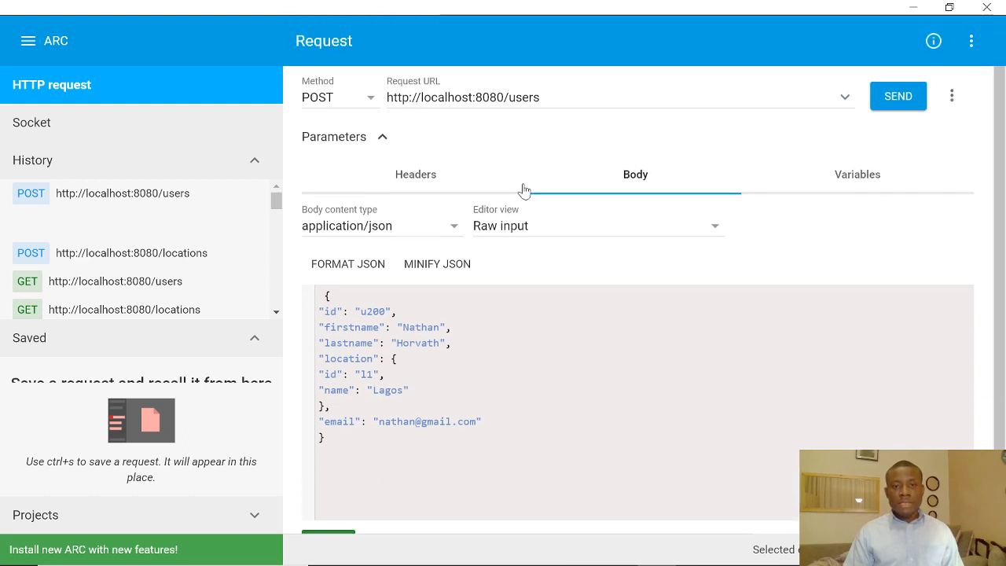
{"action": "left_click", "coordinate": [339, 98]}
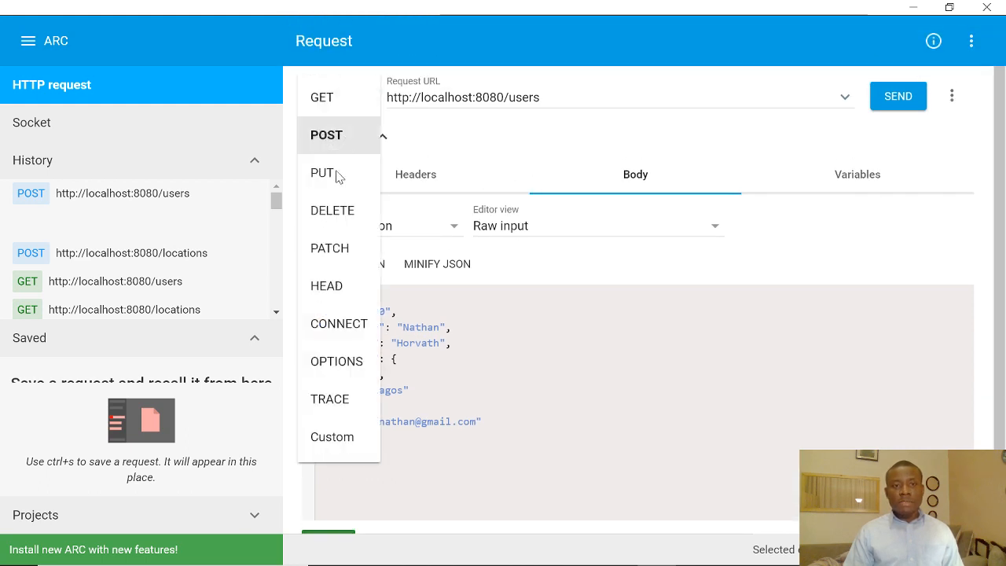
{"action": "mouse_move", "coordinate": [334, 97]}
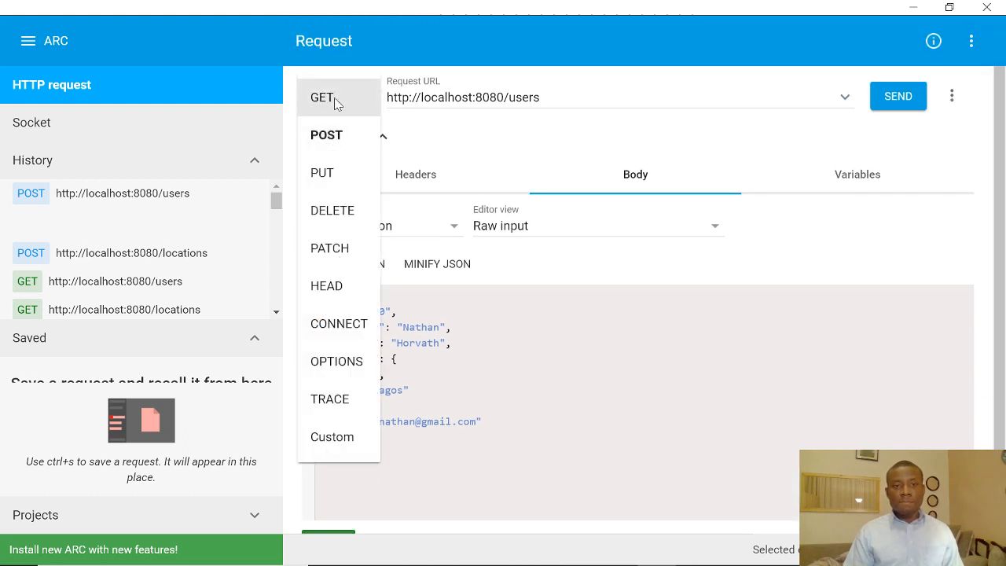
{"action": "left_click", "coordinate": [322, 96]}
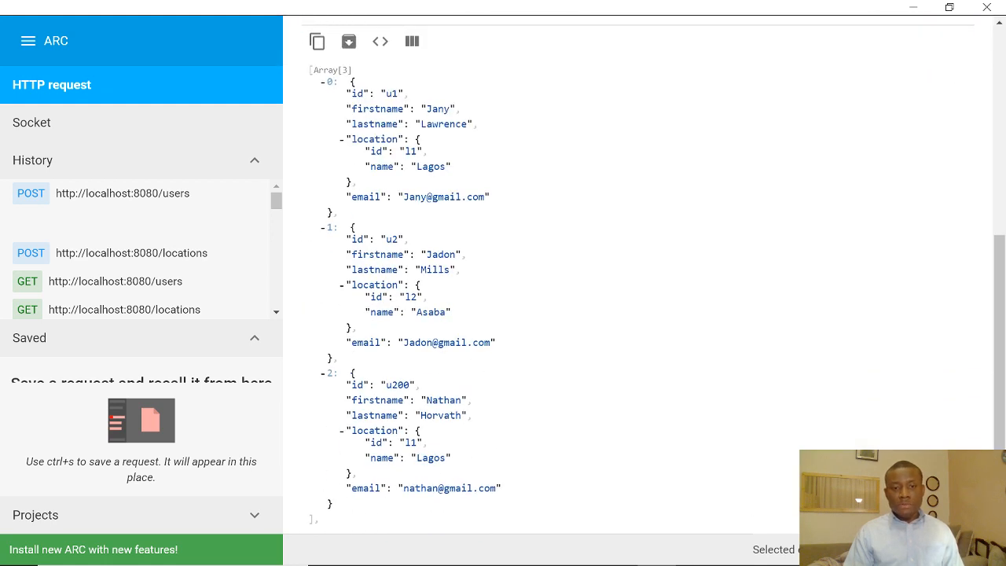
{"action": "double_click", "coordinate": [359, 384]}
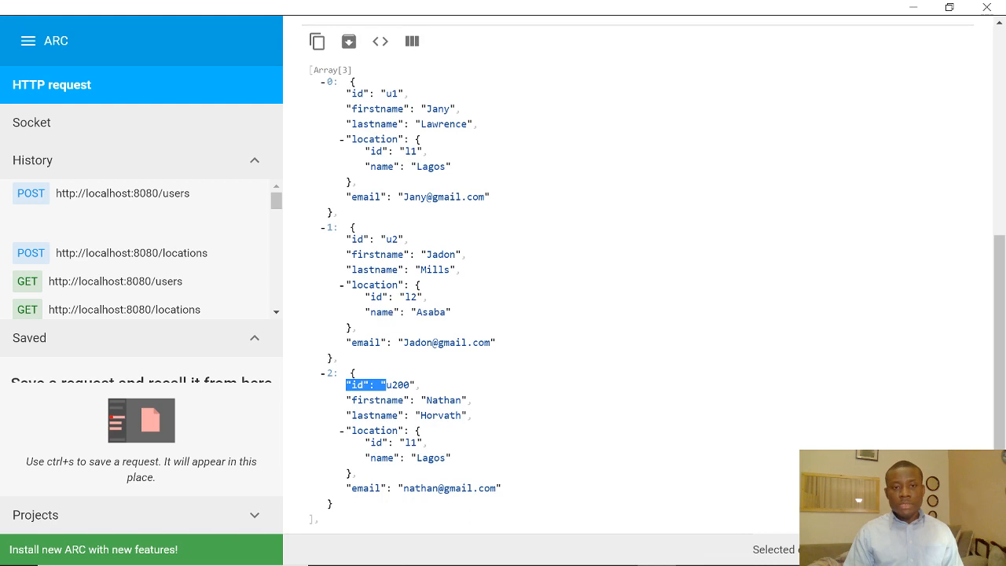